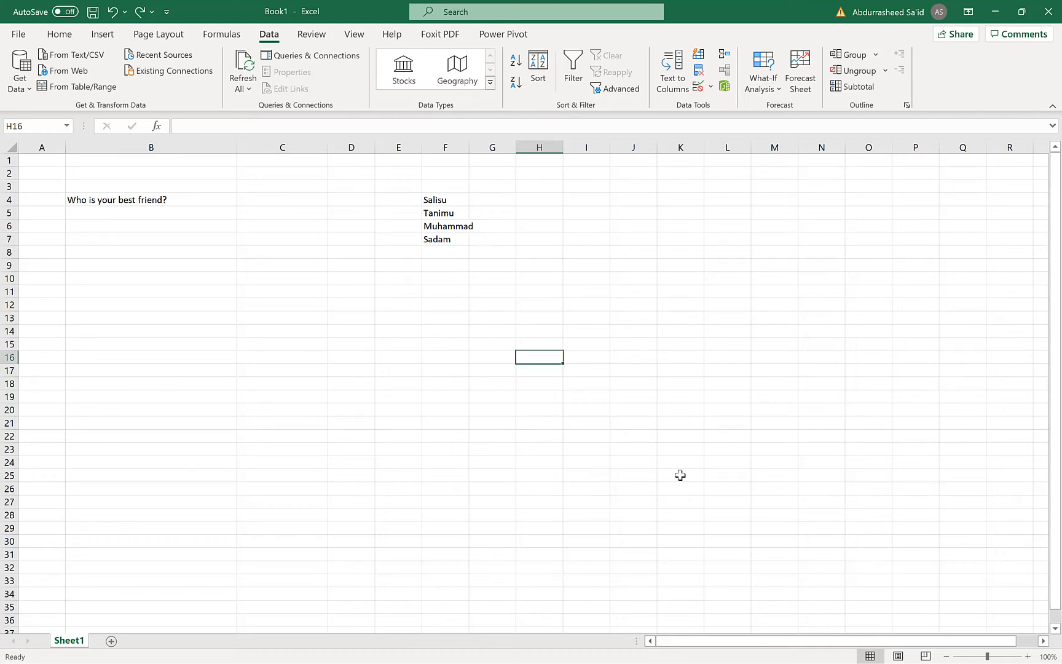
mouse_move(657, 477)
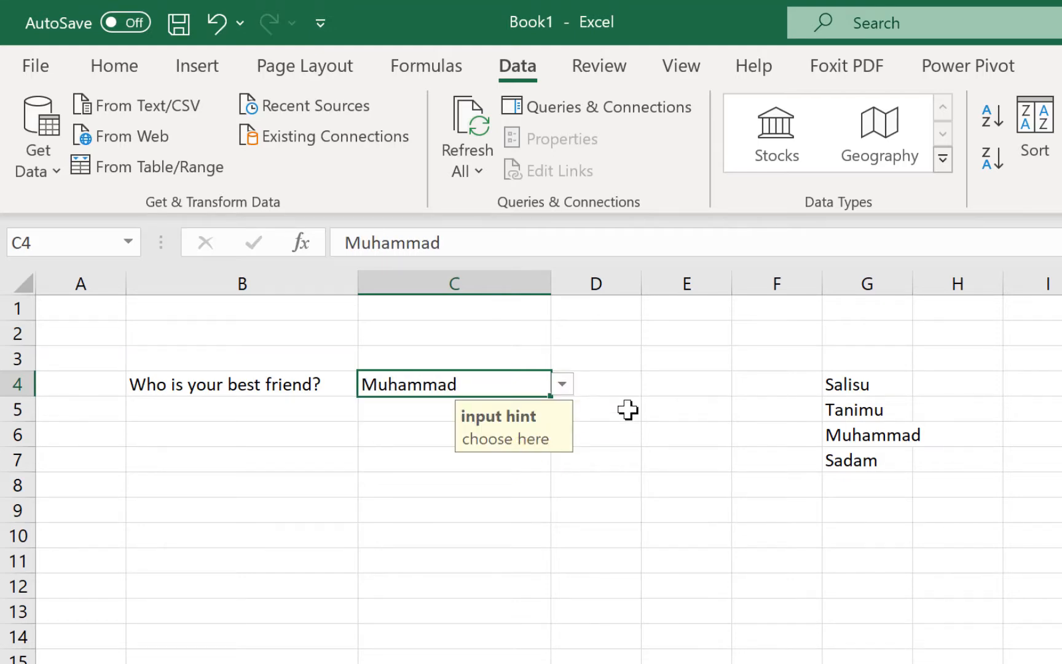
- Add Sheet2 and enter 'Who is your best friend?' in cell B4
left_click(562, 384)
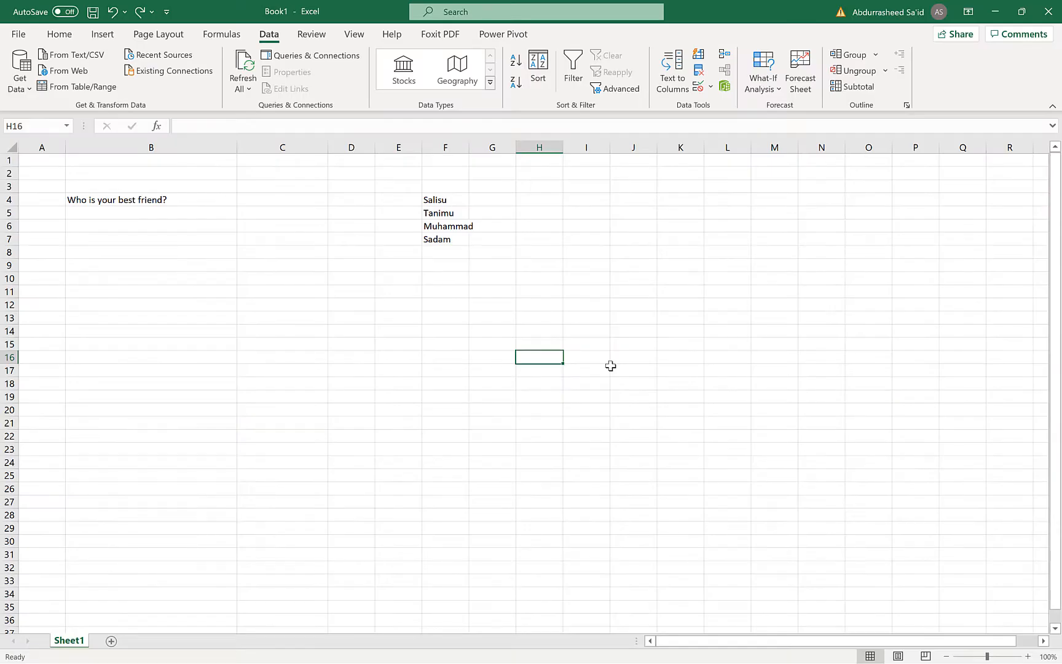
left_click(107, 640)
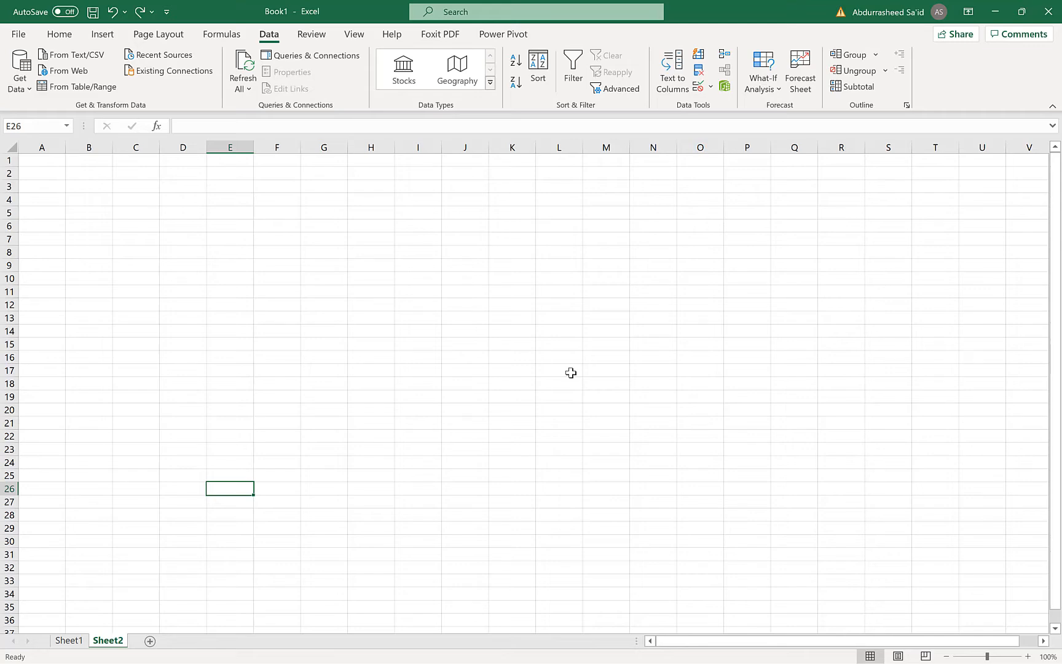
mouse_move(577, 373)
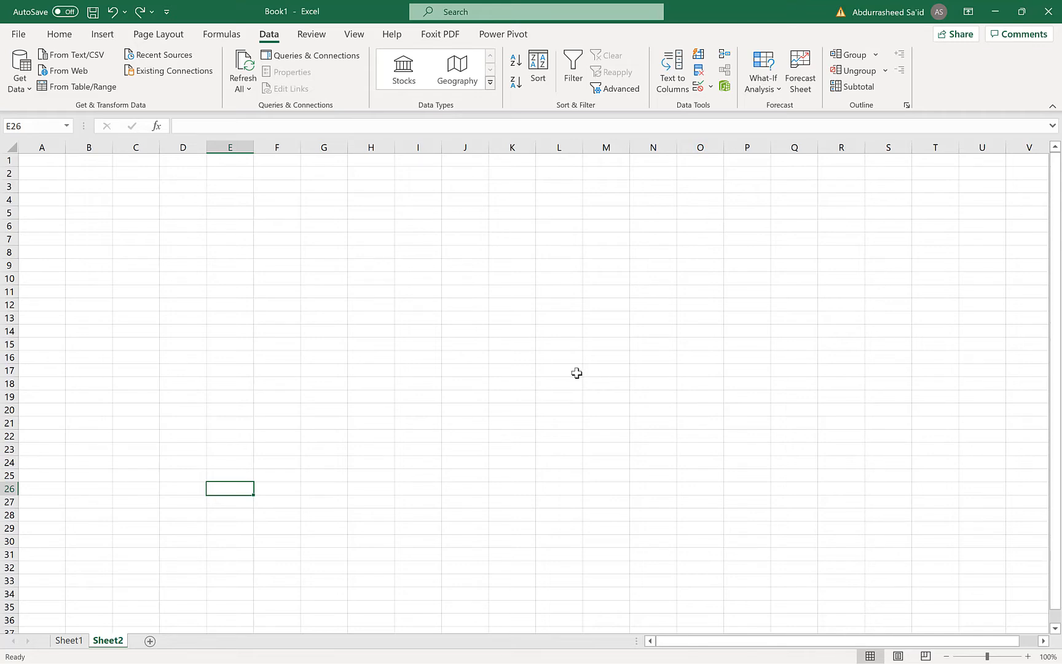
mouse_move(416, 373)
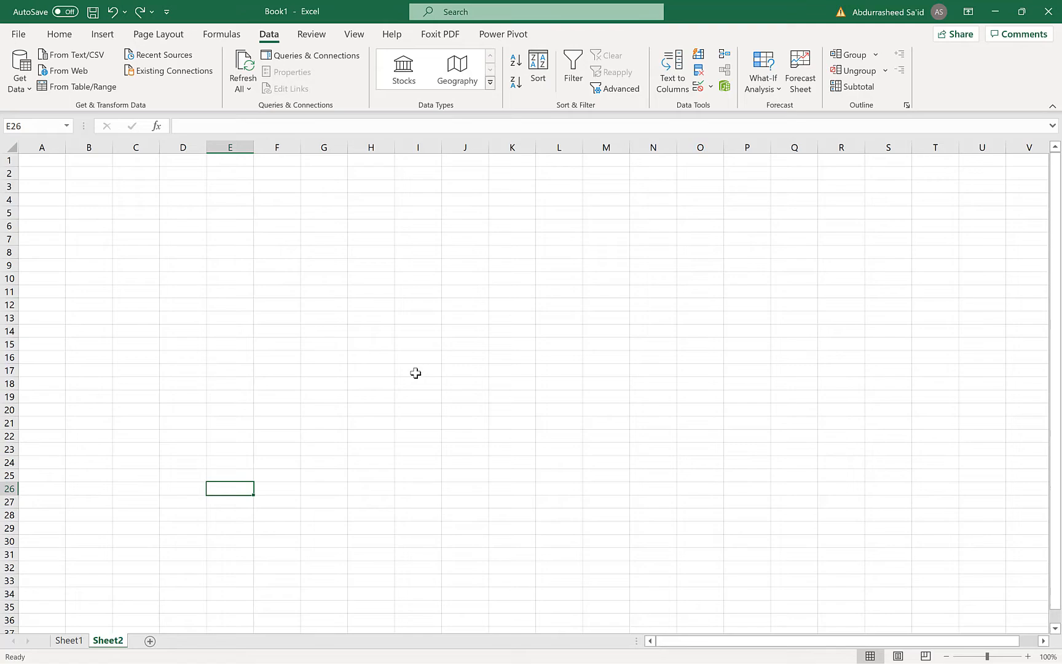
left_click(89, 199)
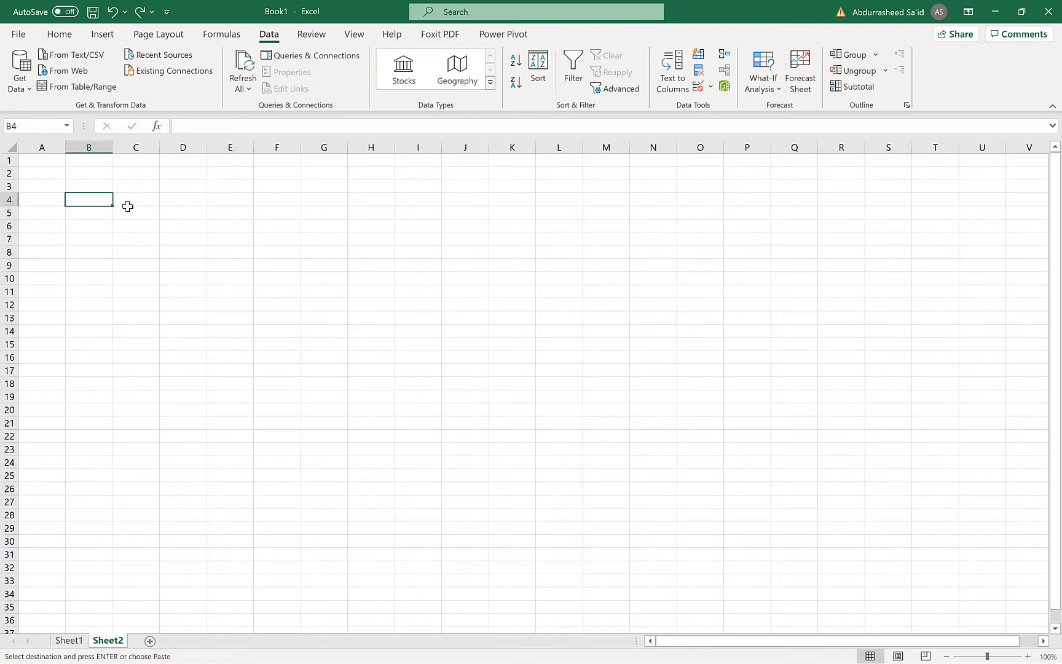
type("Who is your best friend?")
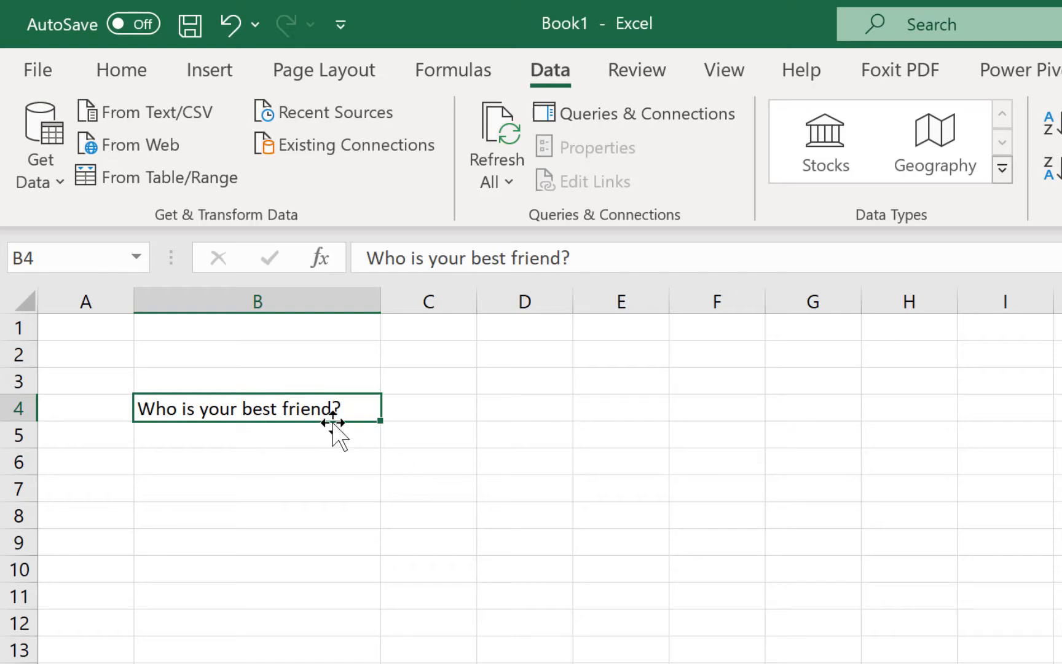
- Widen column C and put Salisu, Tanimu, Muhammad and Sadam in G4:G7, then select C4
left_click(428, 406)
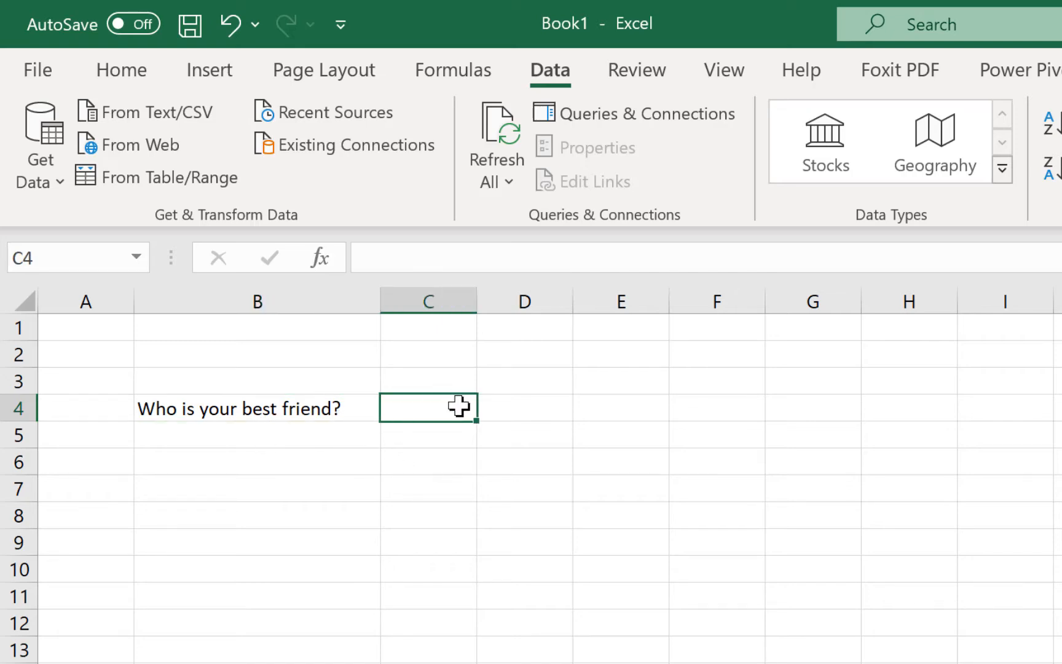
left_click_drag(478, 301, 586, 301)
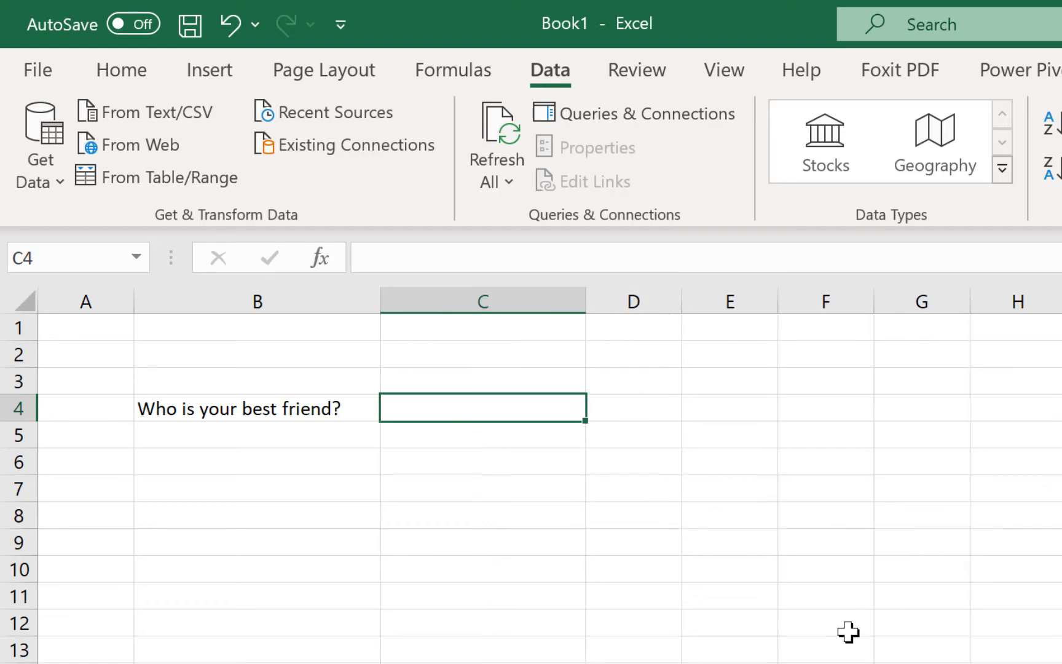
mouse_move(757, 408)
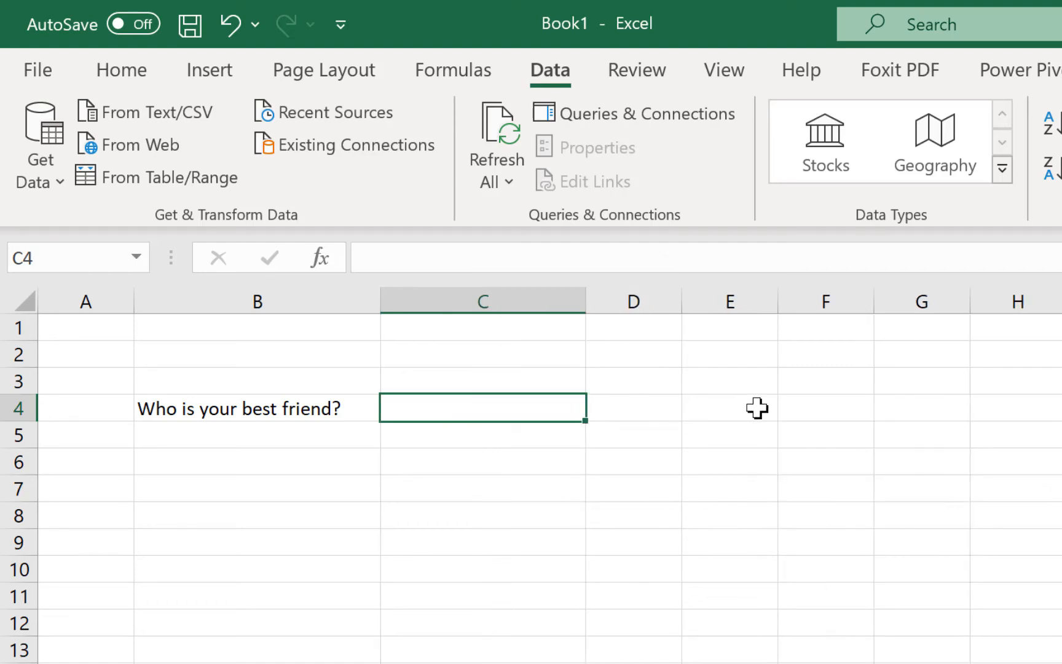
left_click(921, 407)
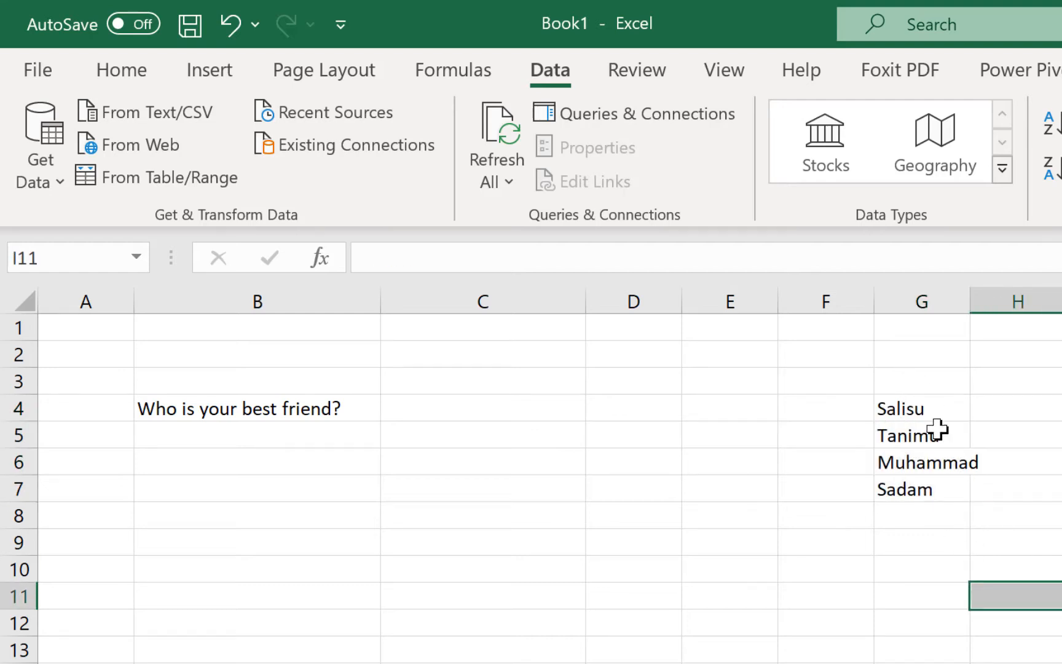
left_click(921, 434)
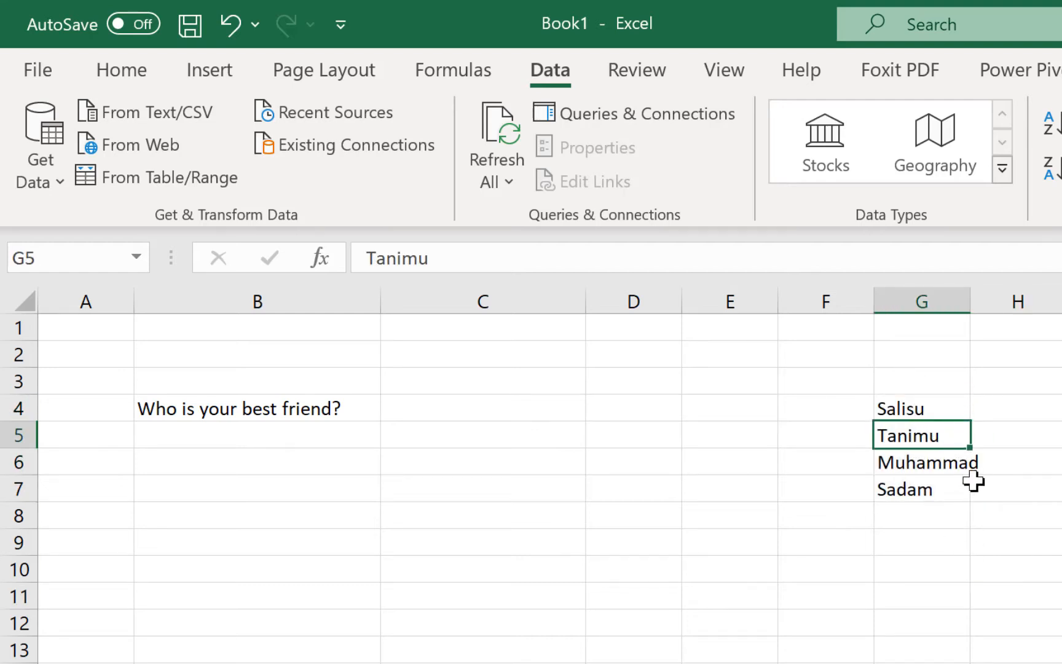
left_click(903, 489)
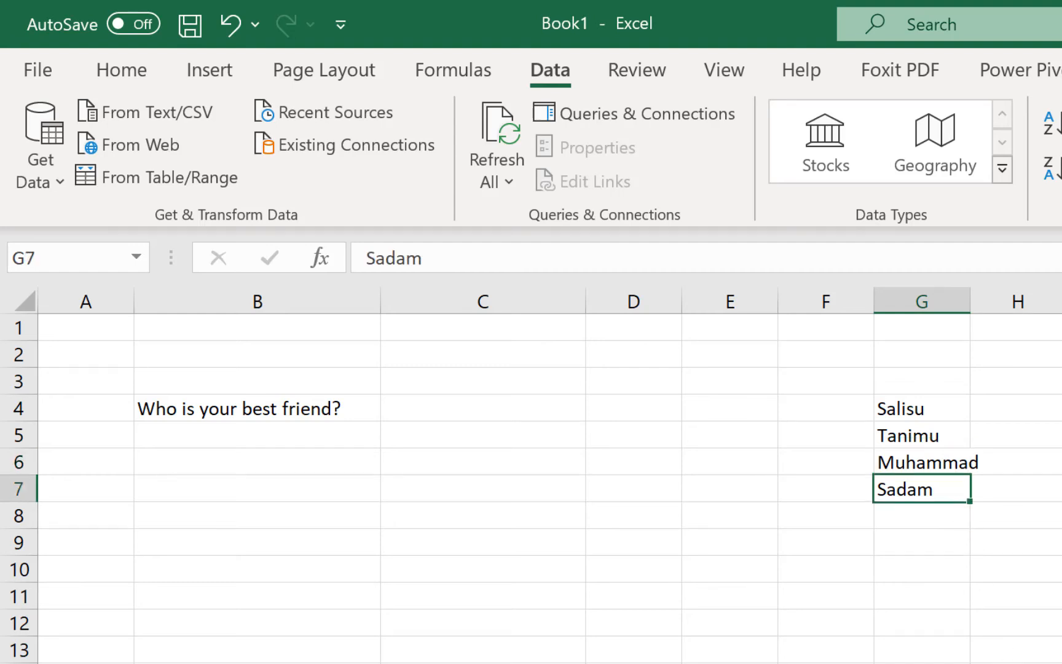
left_click(482, 407)
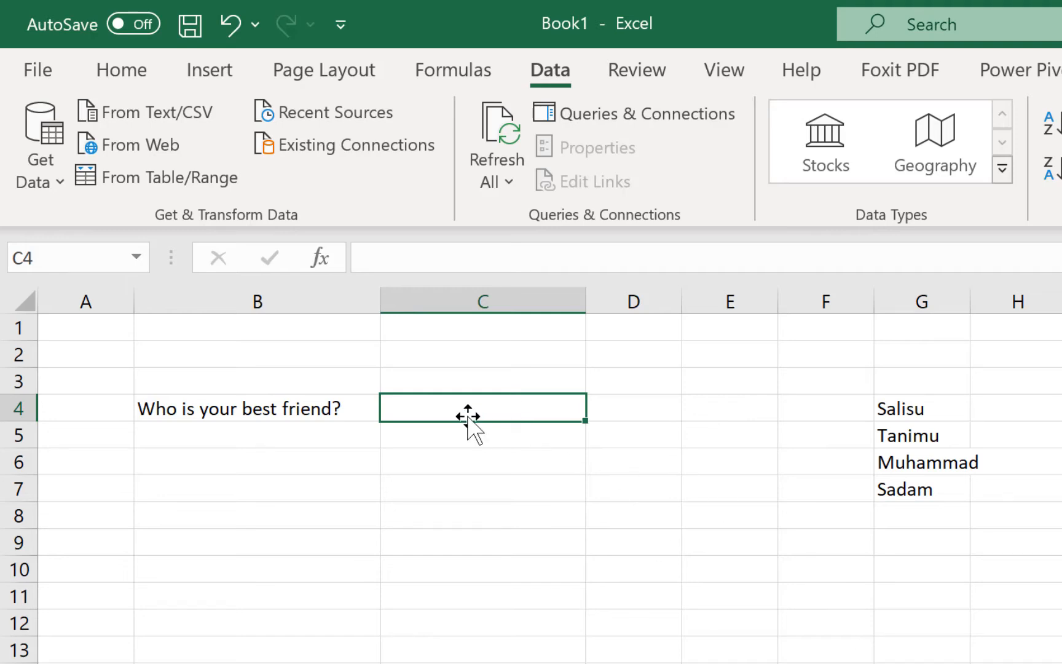
mouse_move(511, 424)
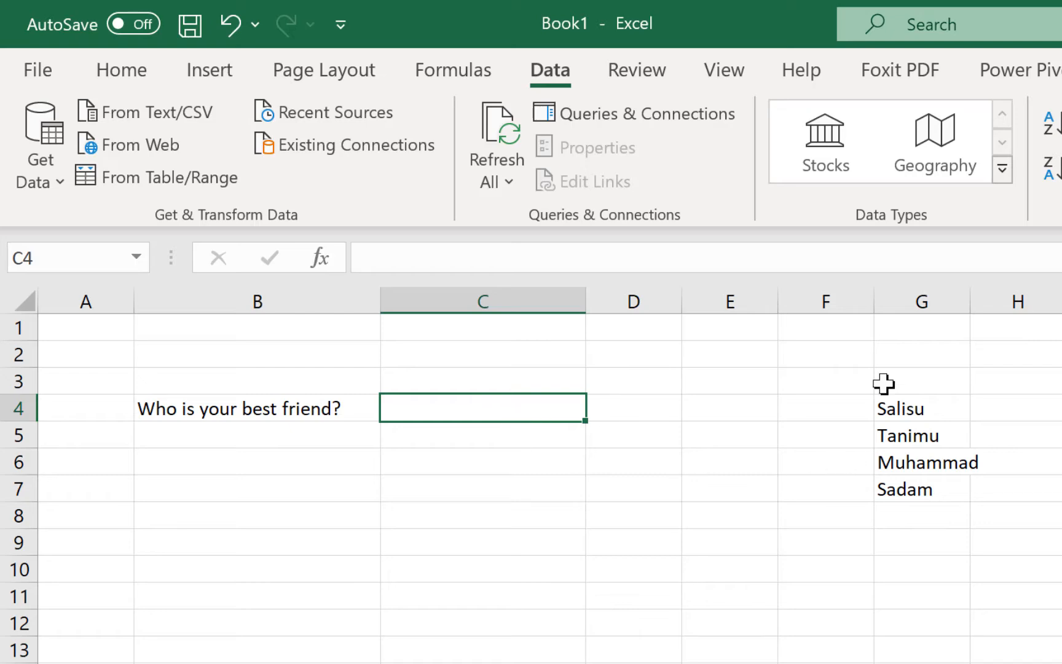
mouse_move(1020, 445)
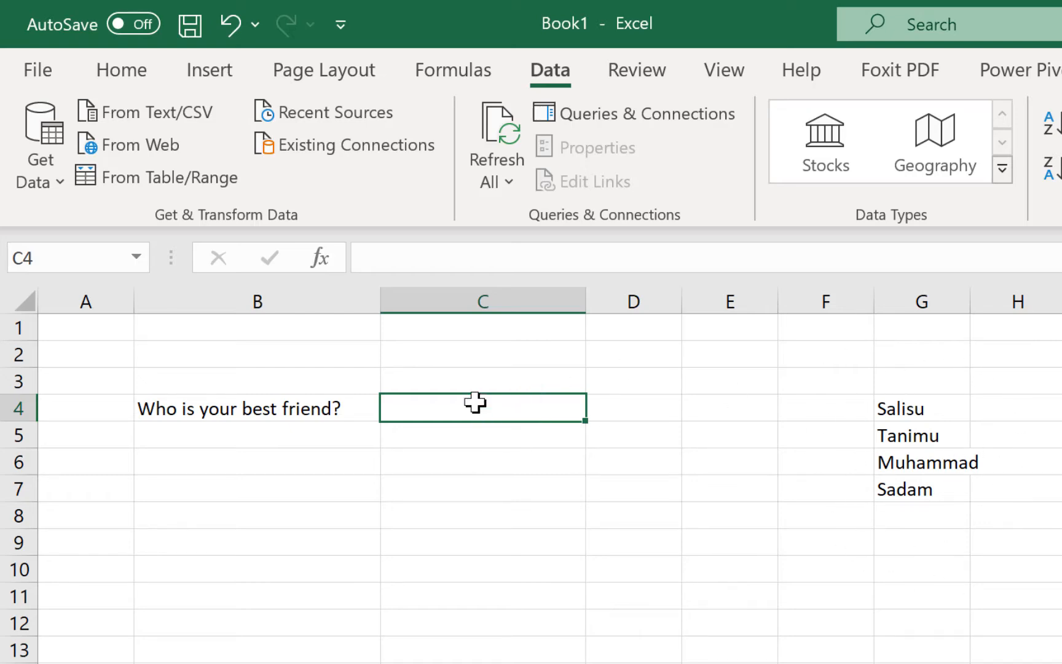
- Open the Data Validation dialog for C4 from the Data tab's Data Tools group
left_click(121, 70)
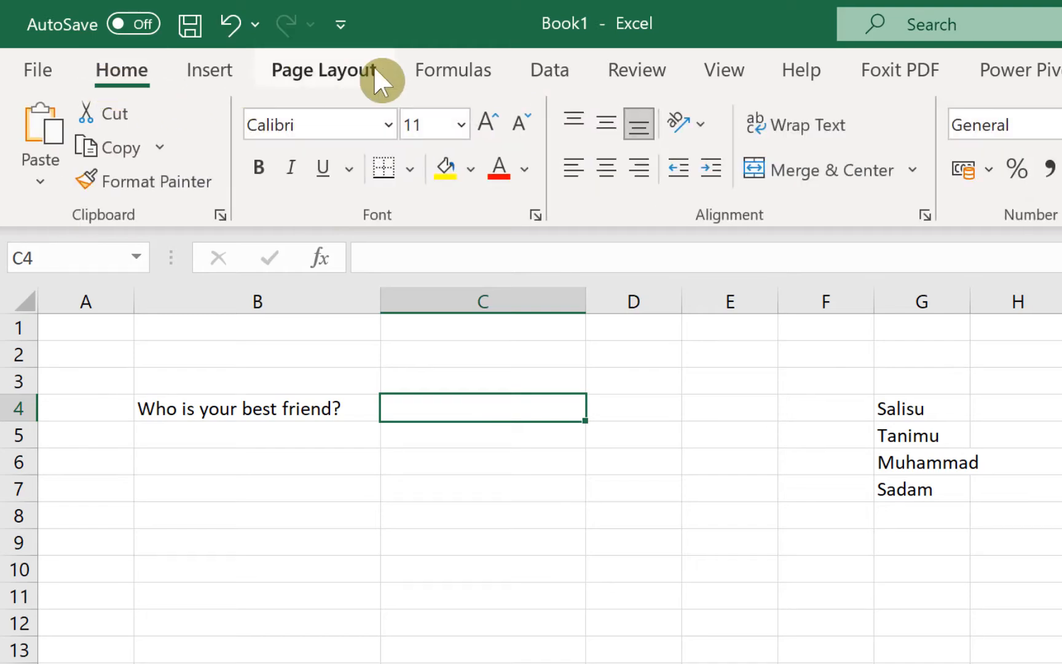
mouse_move(550, 70)
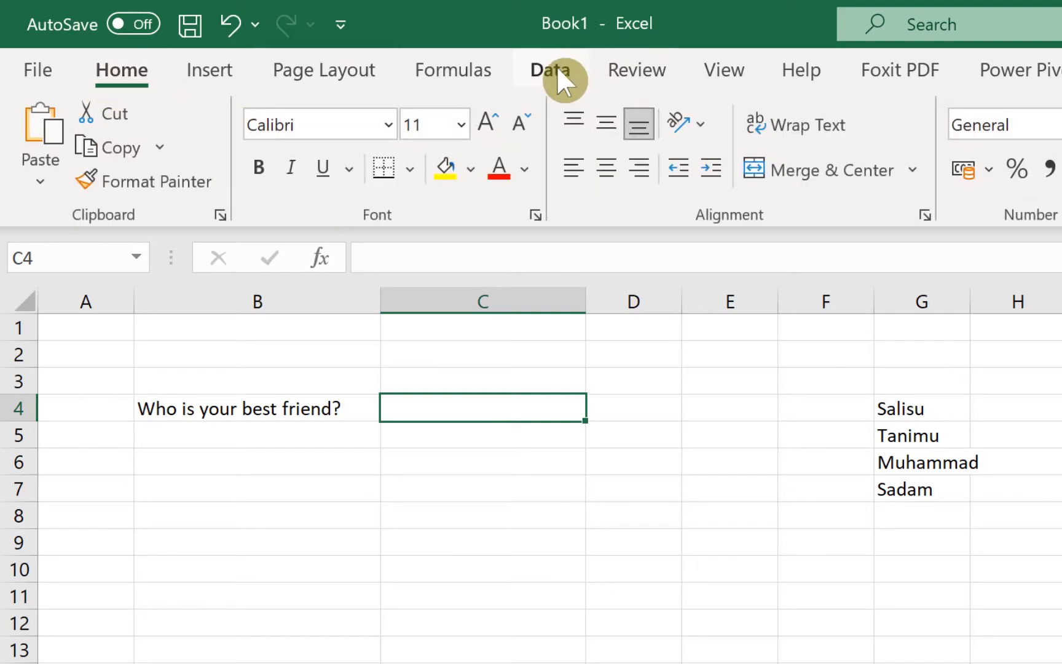
left_click(550, 69)
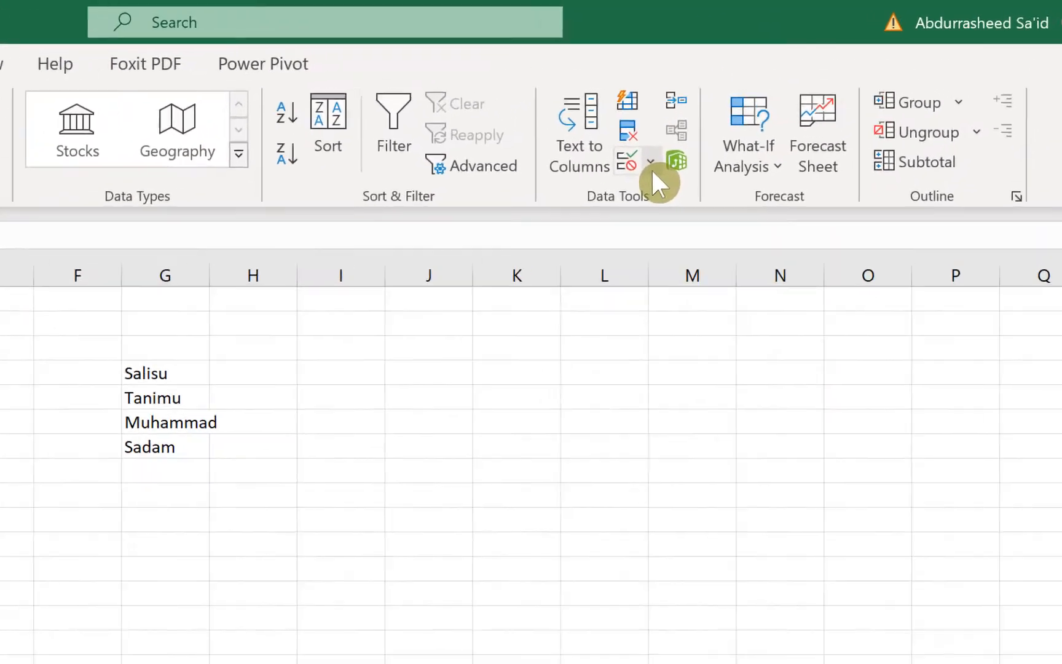
left_click(650, 161)
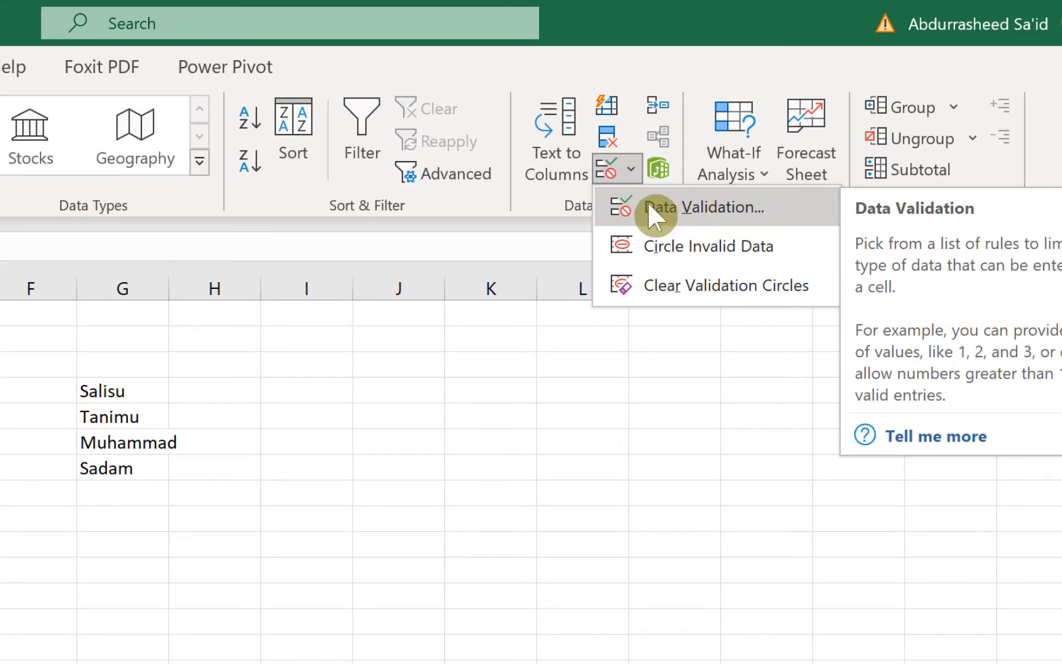
mouse_move(693, 219)
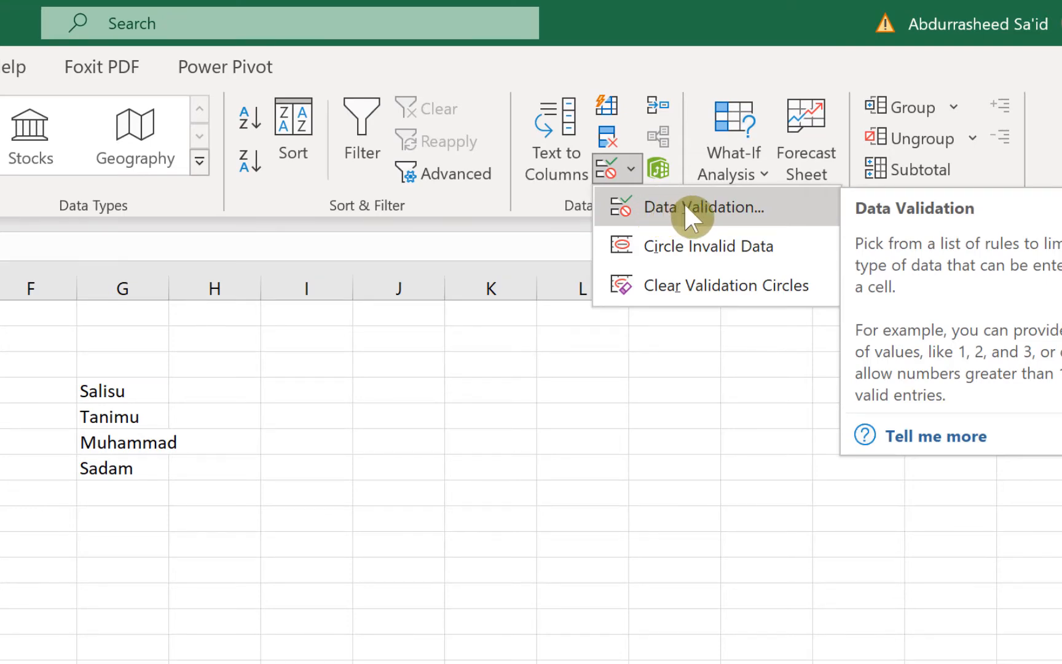
left_click(704, 206)
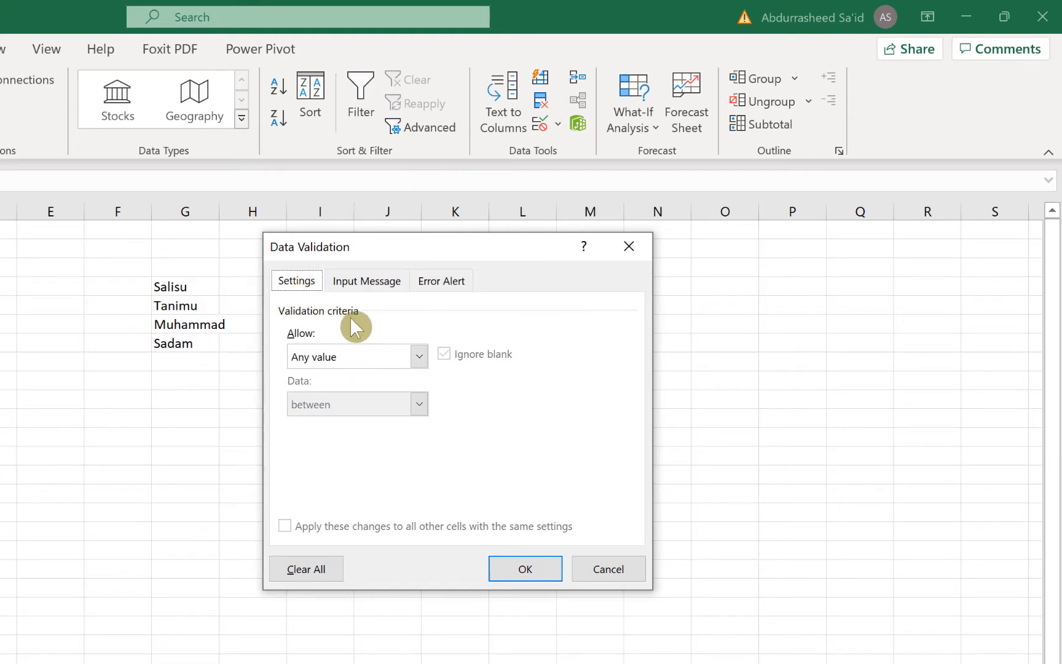
- Set the validation Allow type to List with in-cell dropdown
left_click(418, 356)
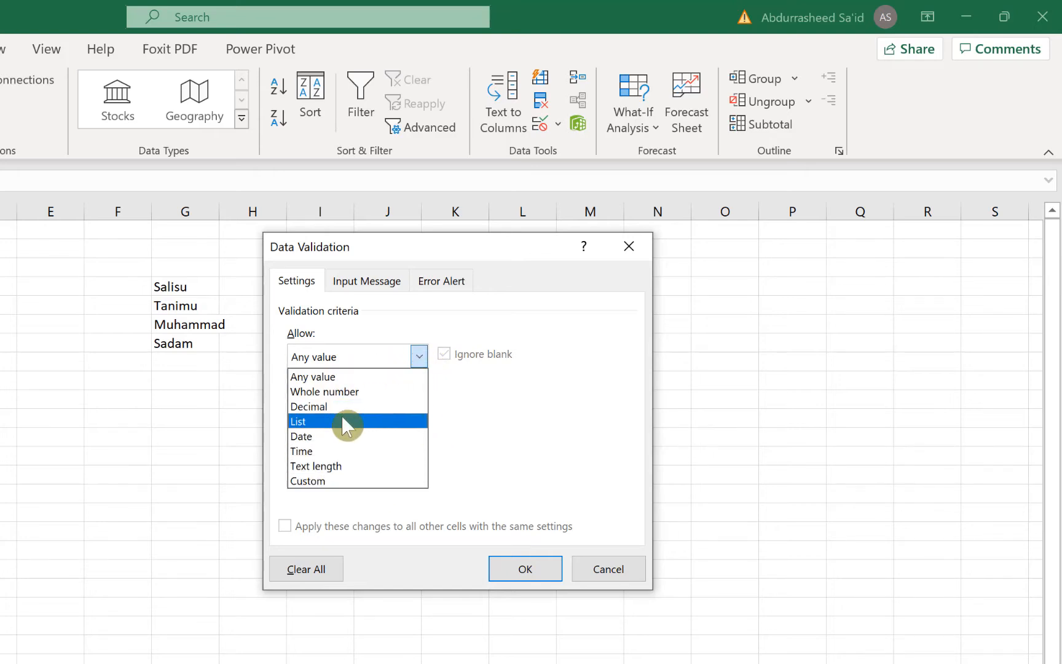
left_click(298, 421)
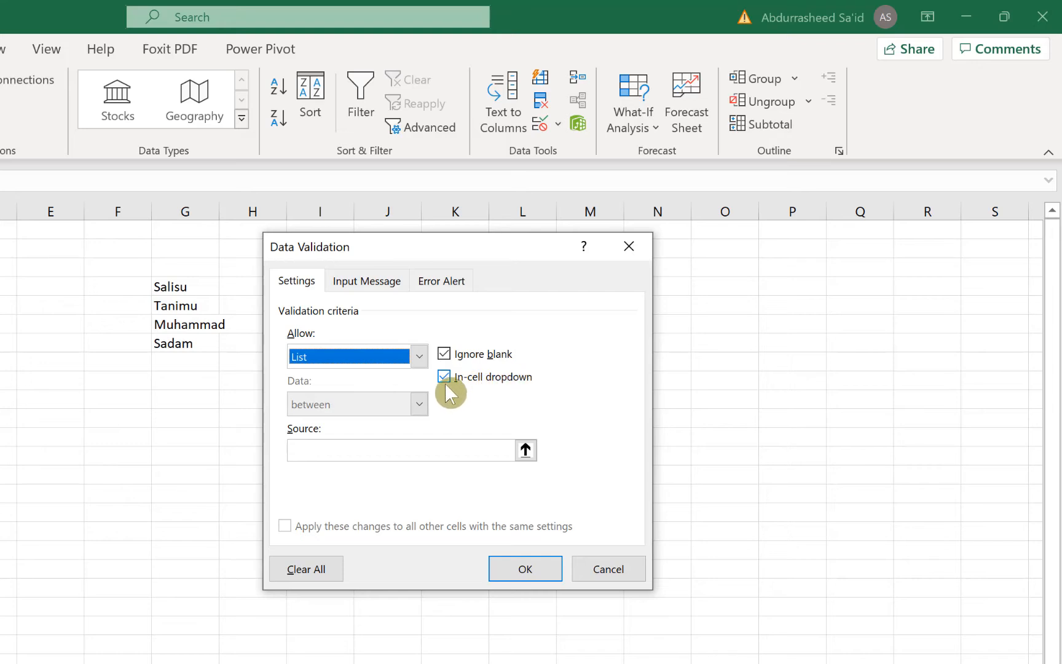
mouse_move(458, 397)
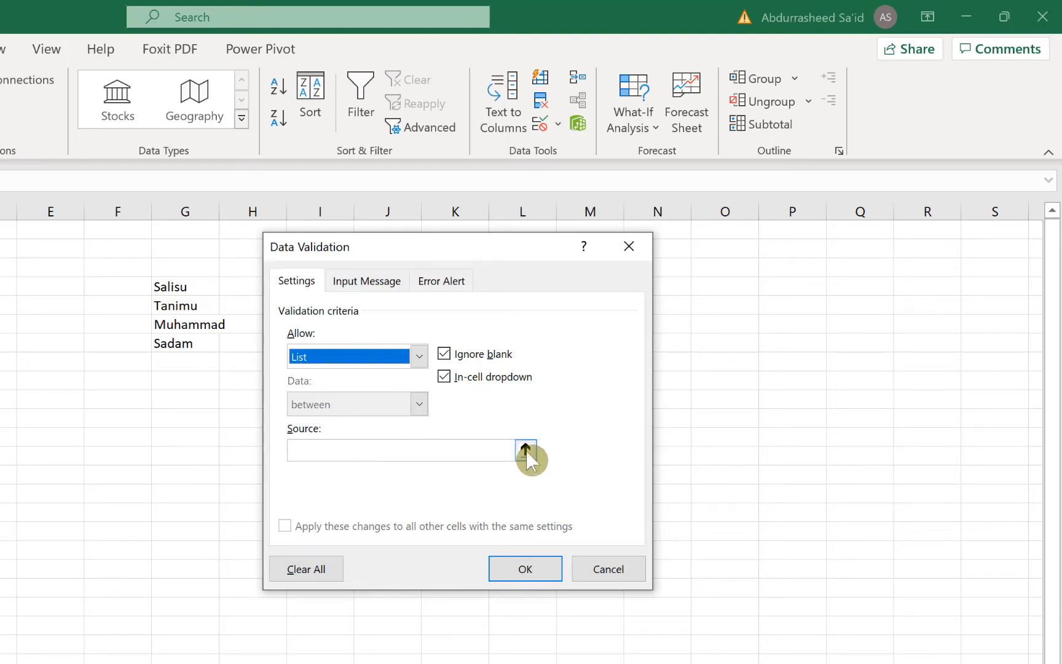
- Set the list source to the names in G4:G7
left_click(526, 440)
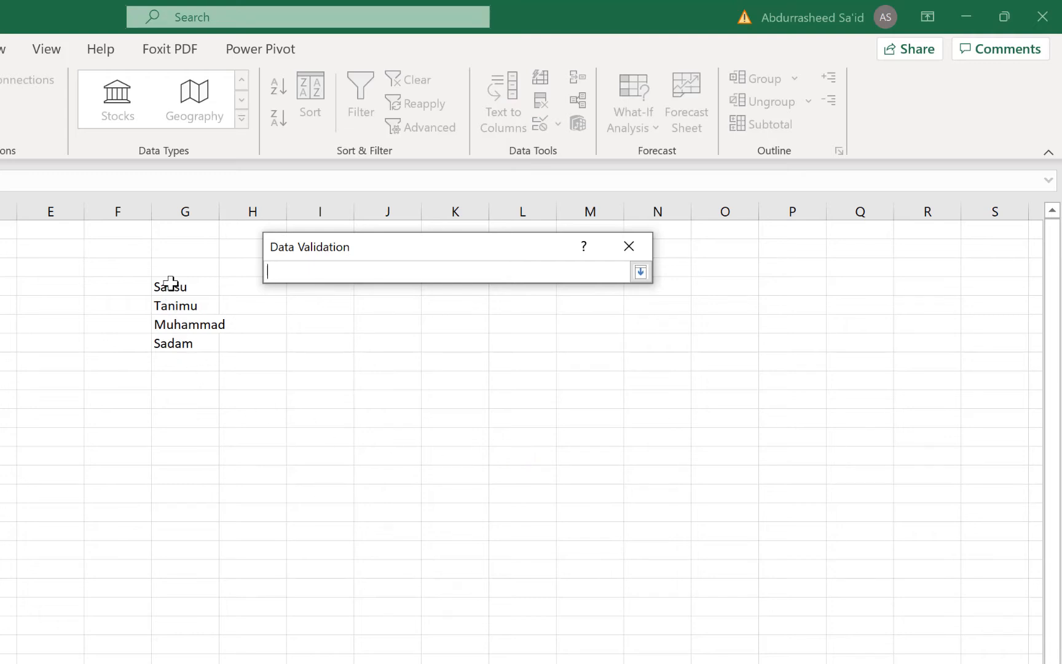
left_click_drag(170, 286, 169, 344)
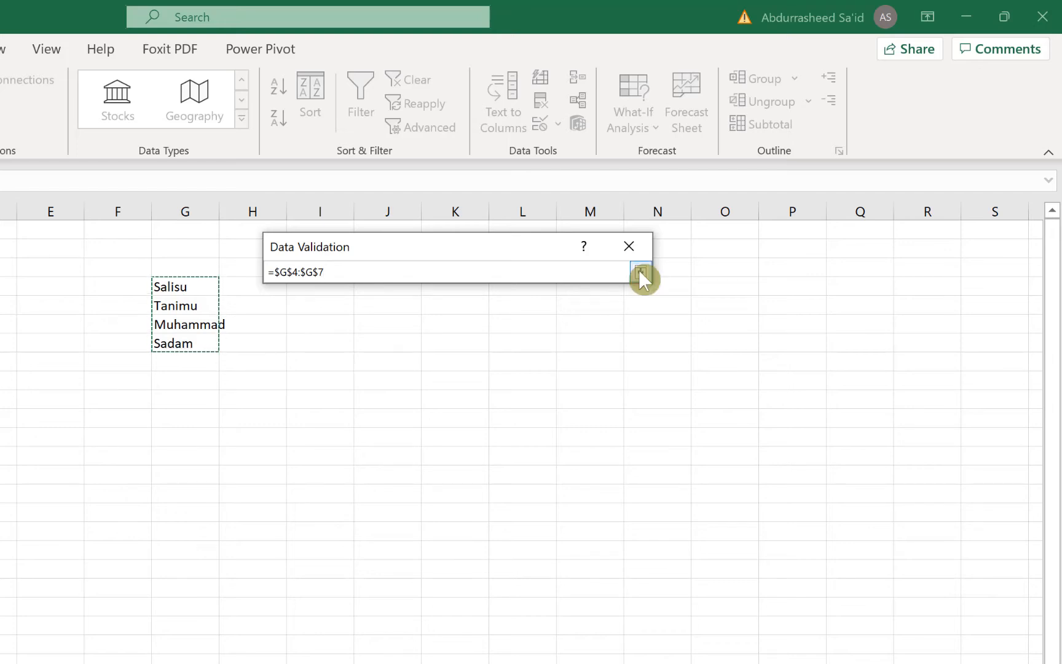
left_click(639, 270)
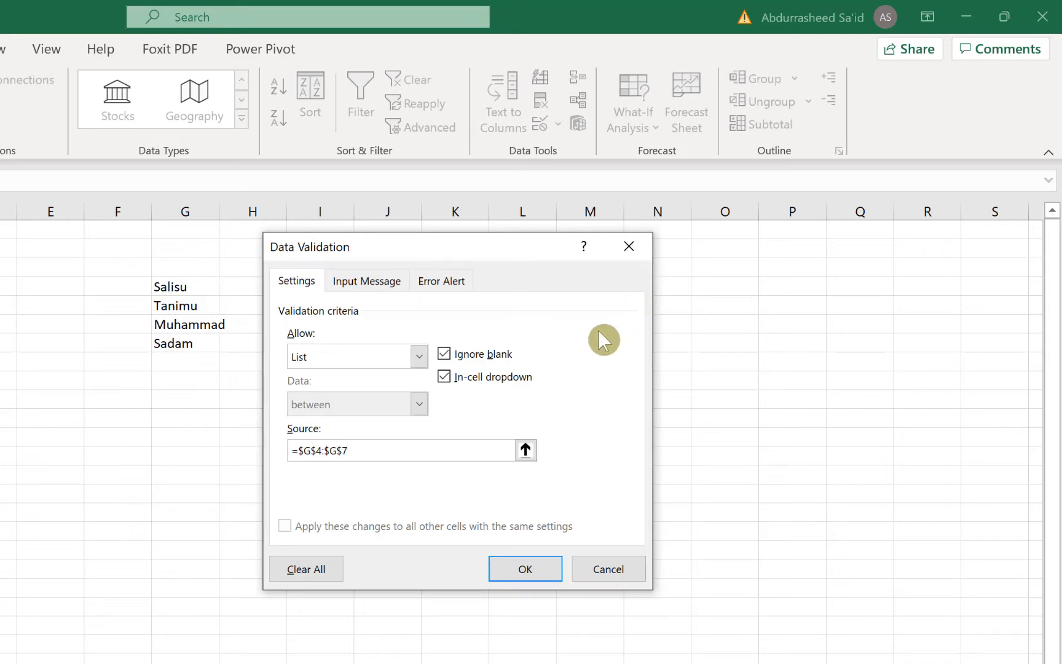
mouse_move(373, 446)
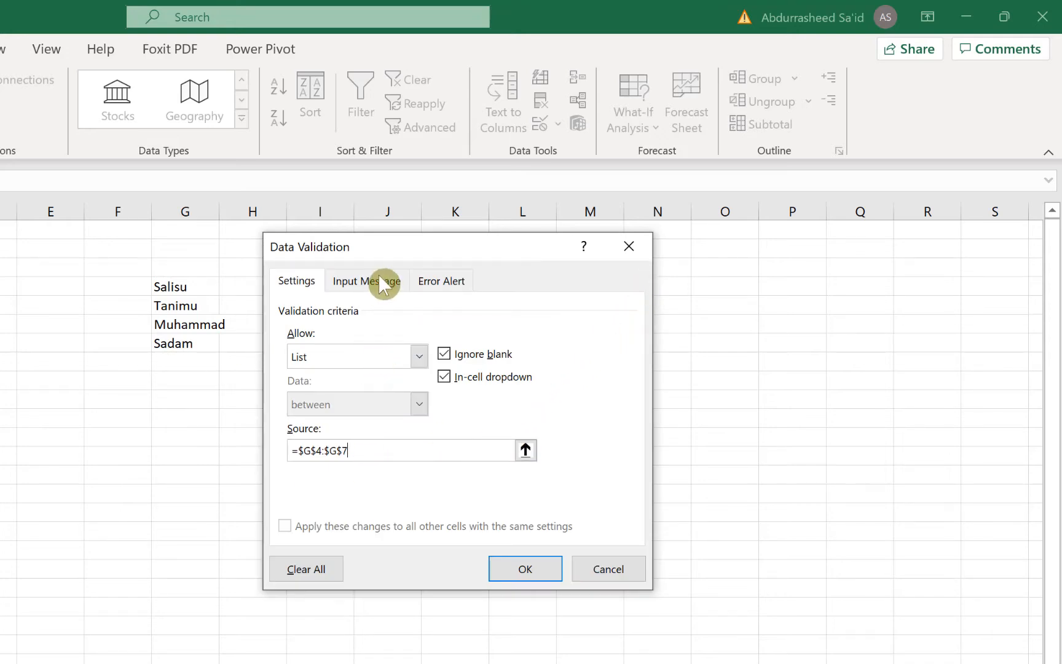
- Enter input message title 'input hint' with message 'choose here'
left_click(367, 281)
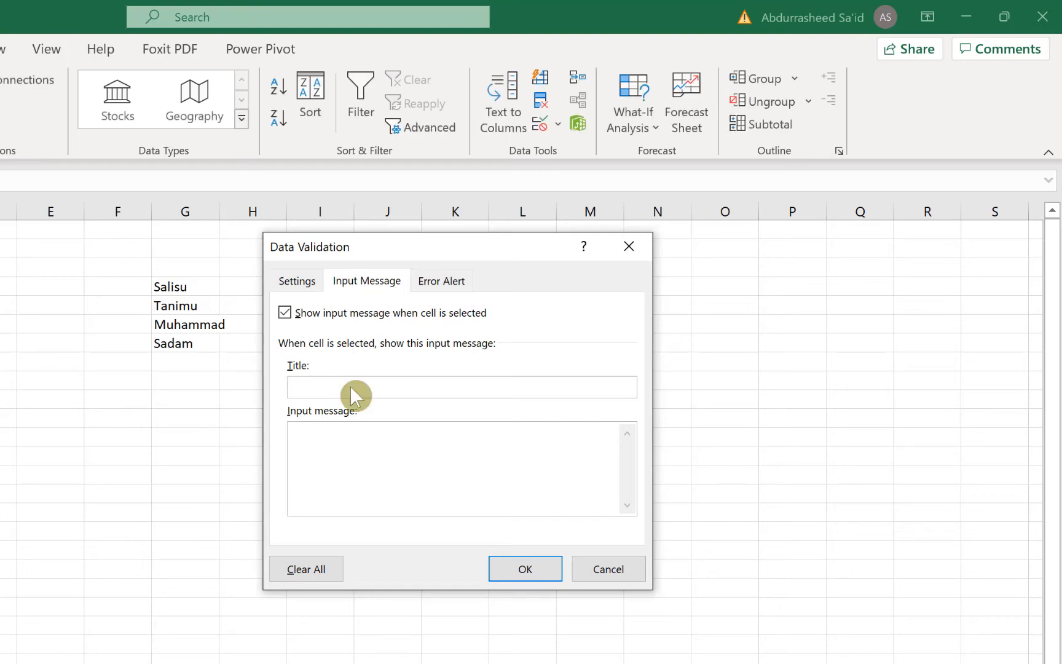
type("input hint")
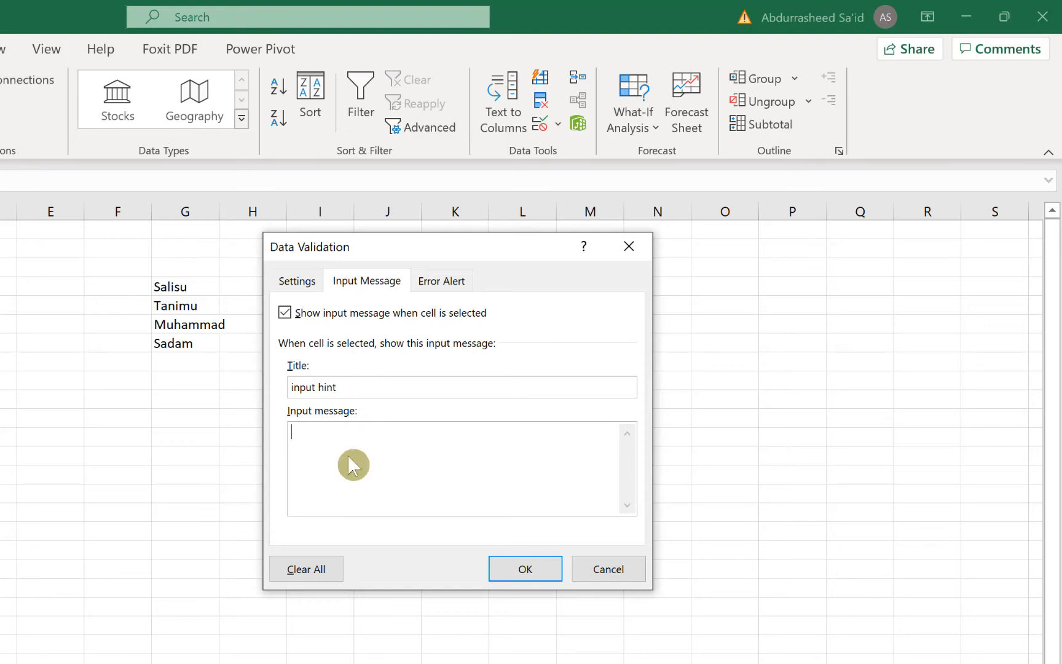
type("cho")
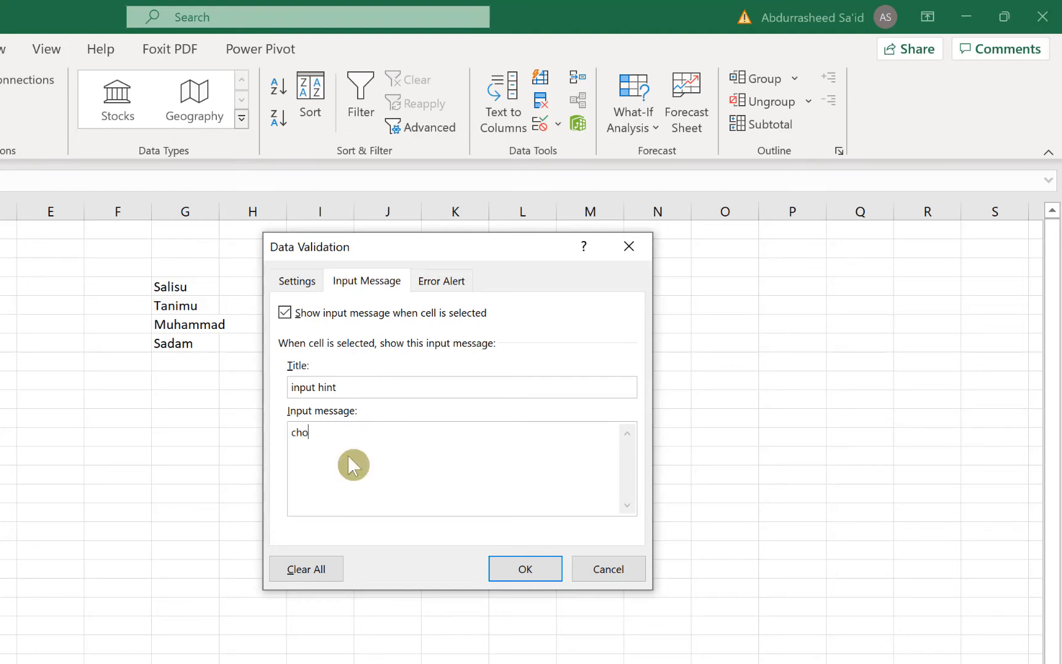
type("ose")
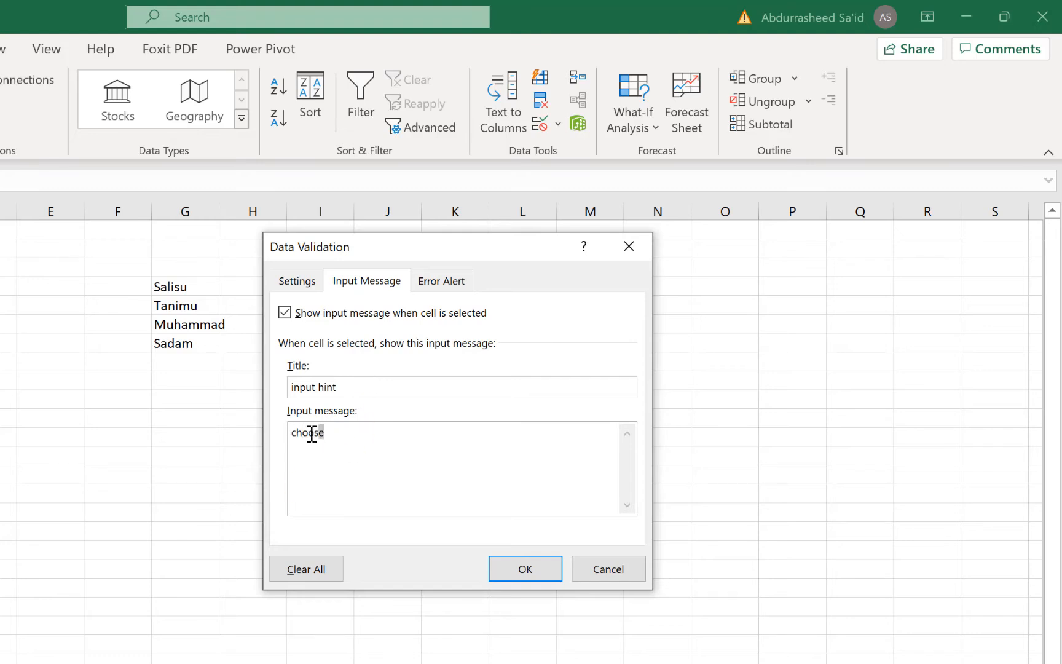
double_click(306, 432)
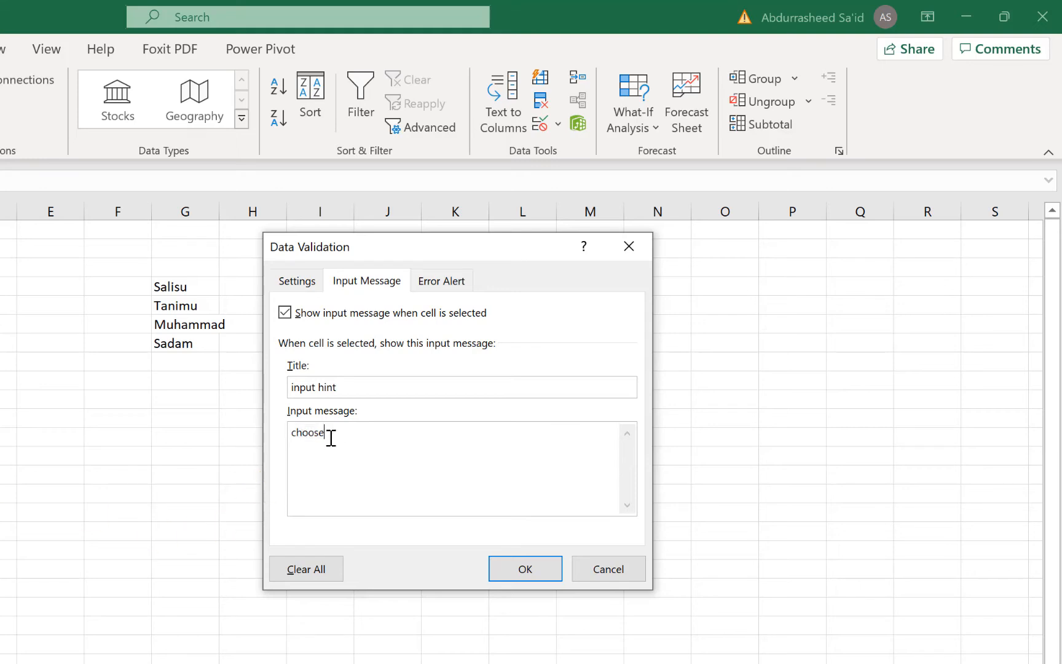
type("here")
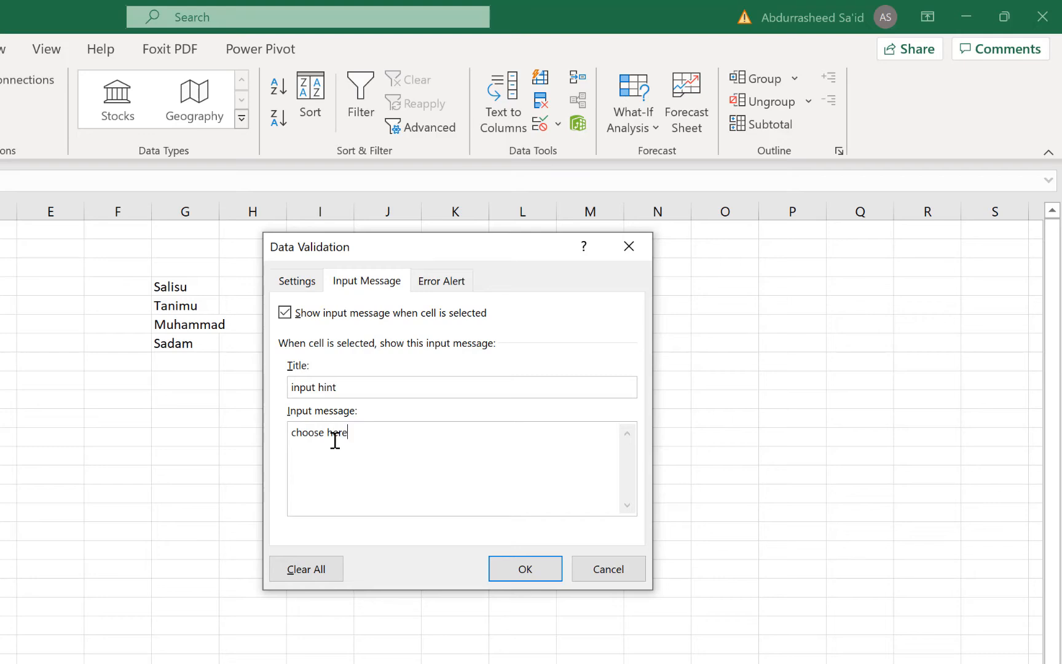
left_click(440, 280)
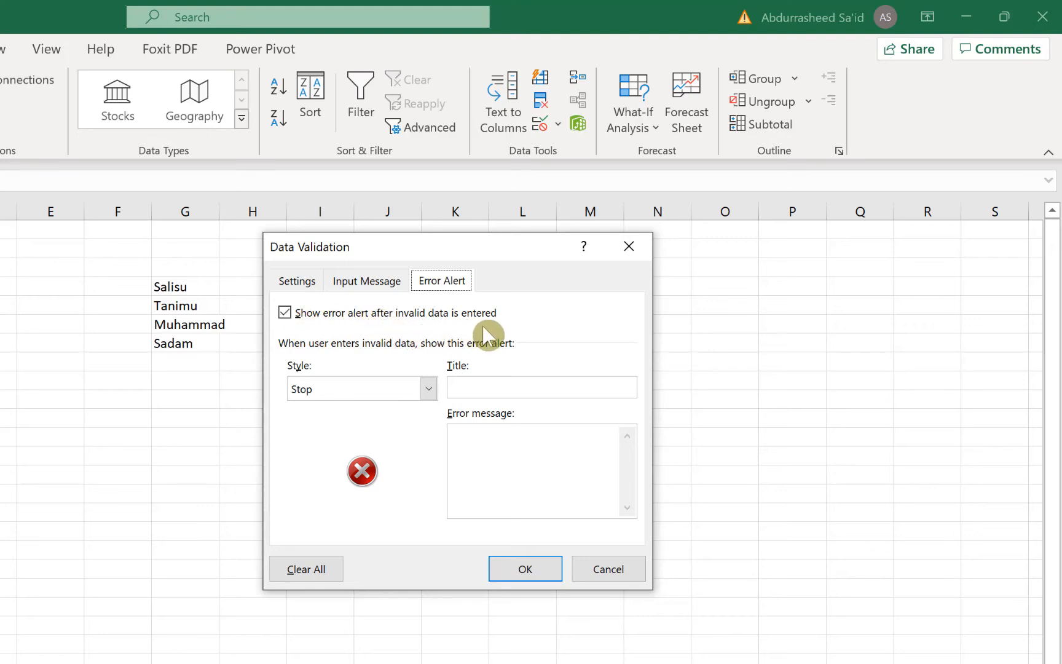
- Set the error alert to Warning style, titled 'error', with message 'Invalid entry'
left_click(427, 388)
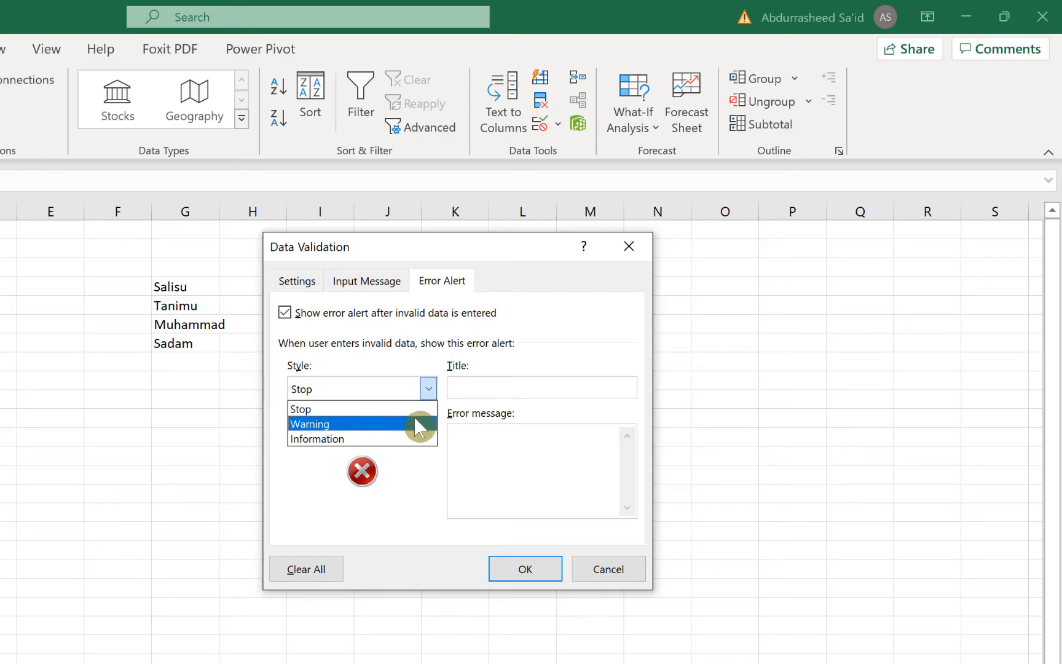
left_click(311, 424)
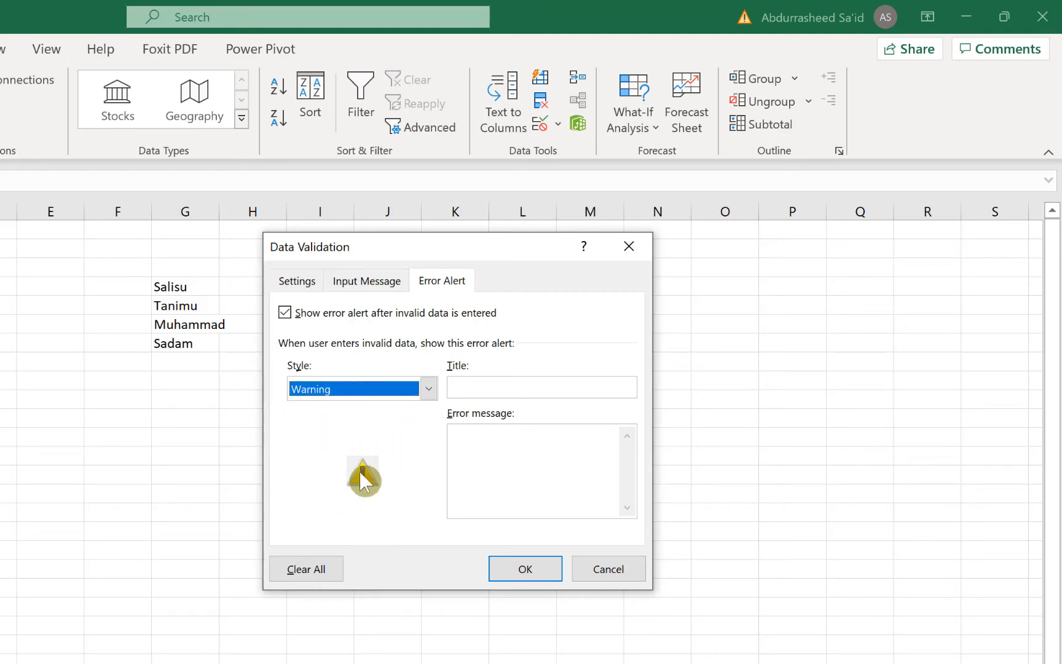
left_click(540, 386)
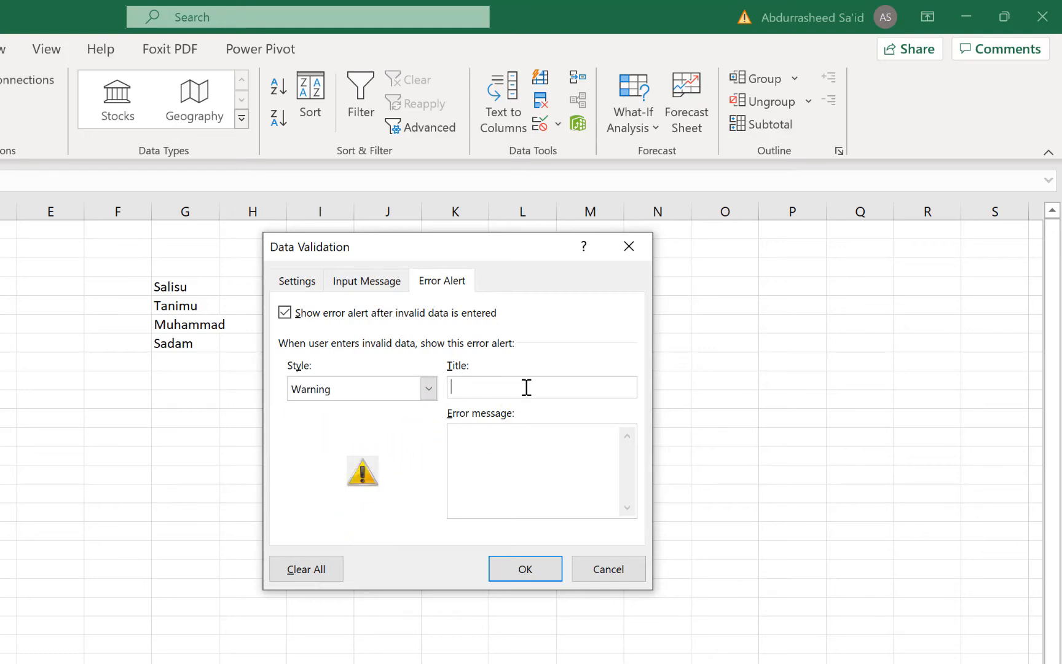
type("error")
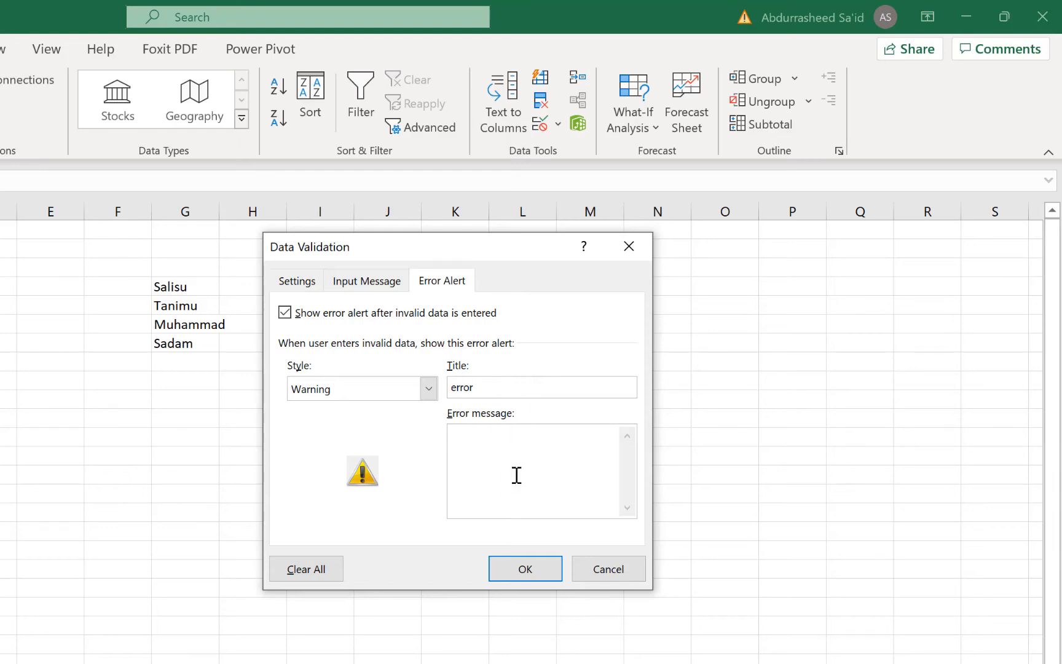
type("Invalid i")
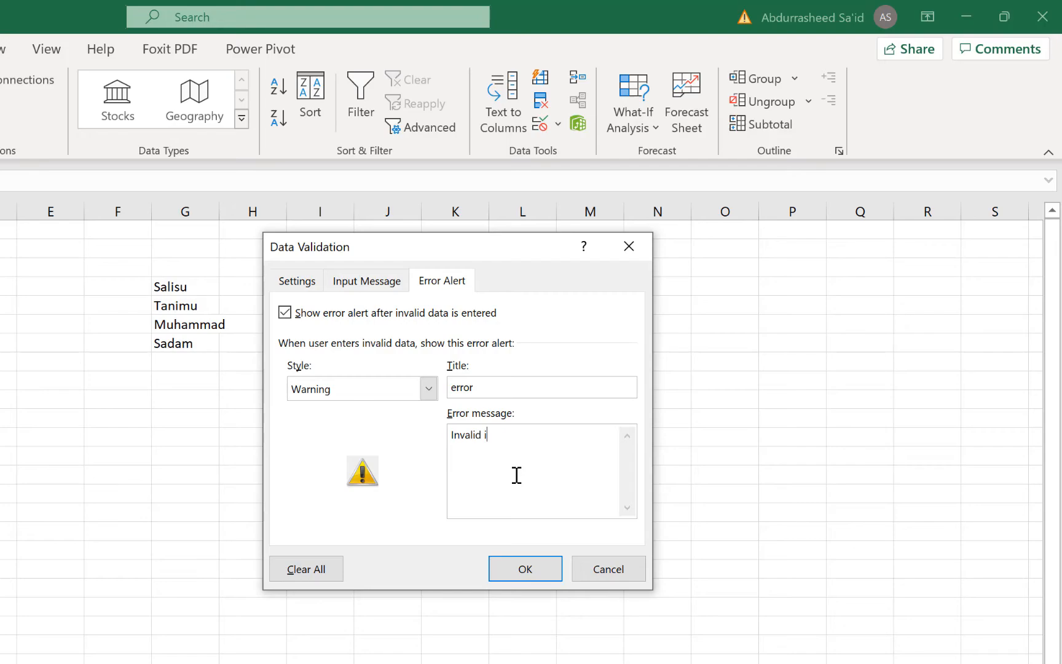
type("entry")
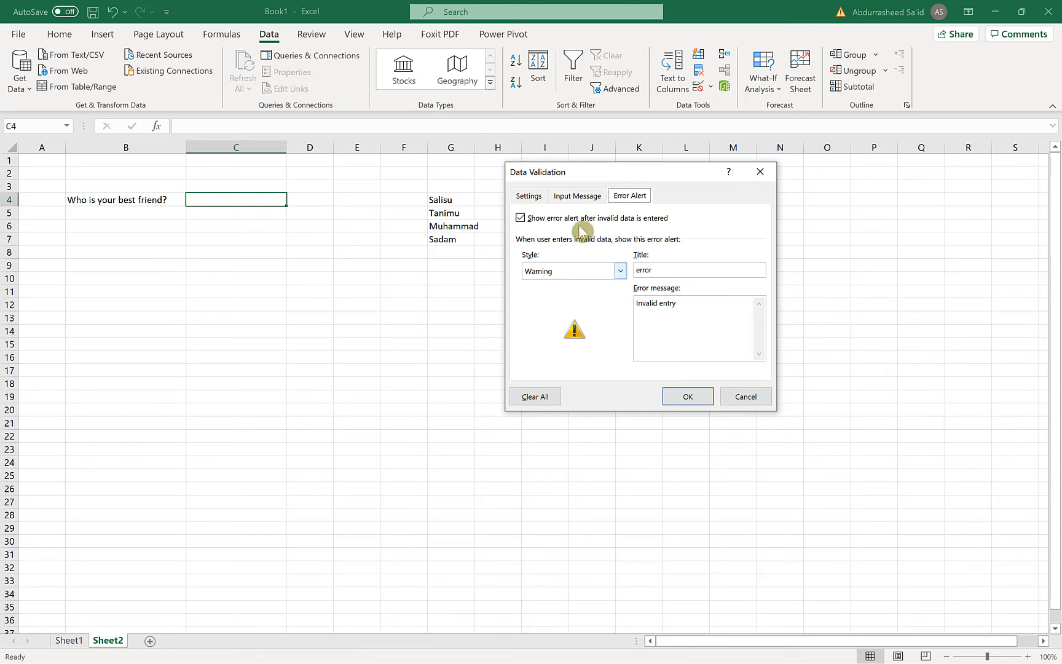
- Review the Settings, Input Message and Error Alert tabs and confirm with OK
left_click(529, 195)
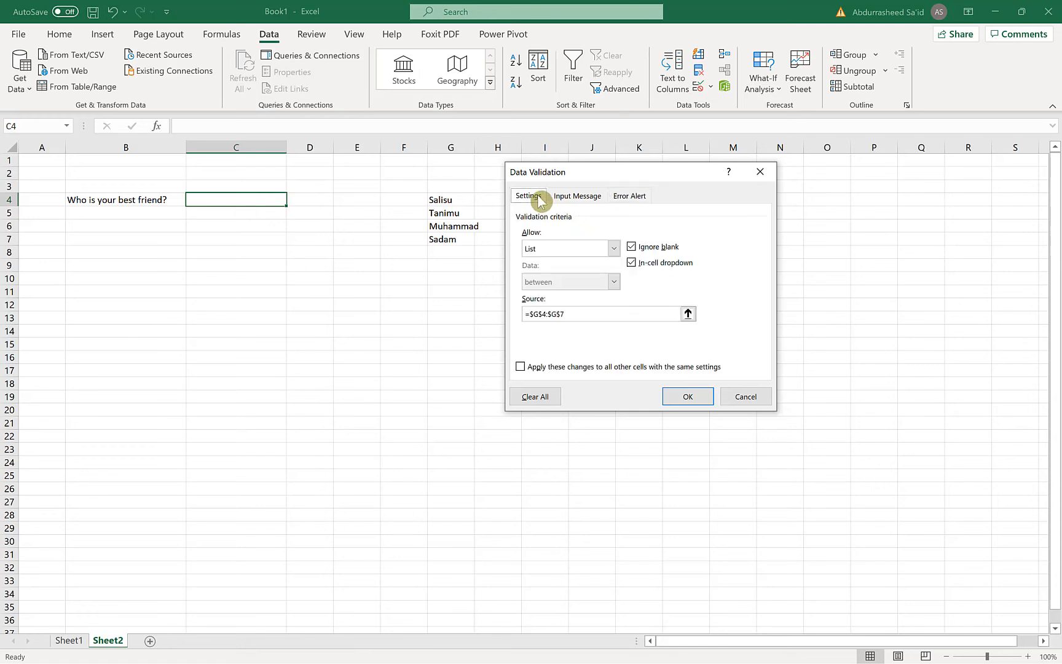
mouse_move(572, 236)
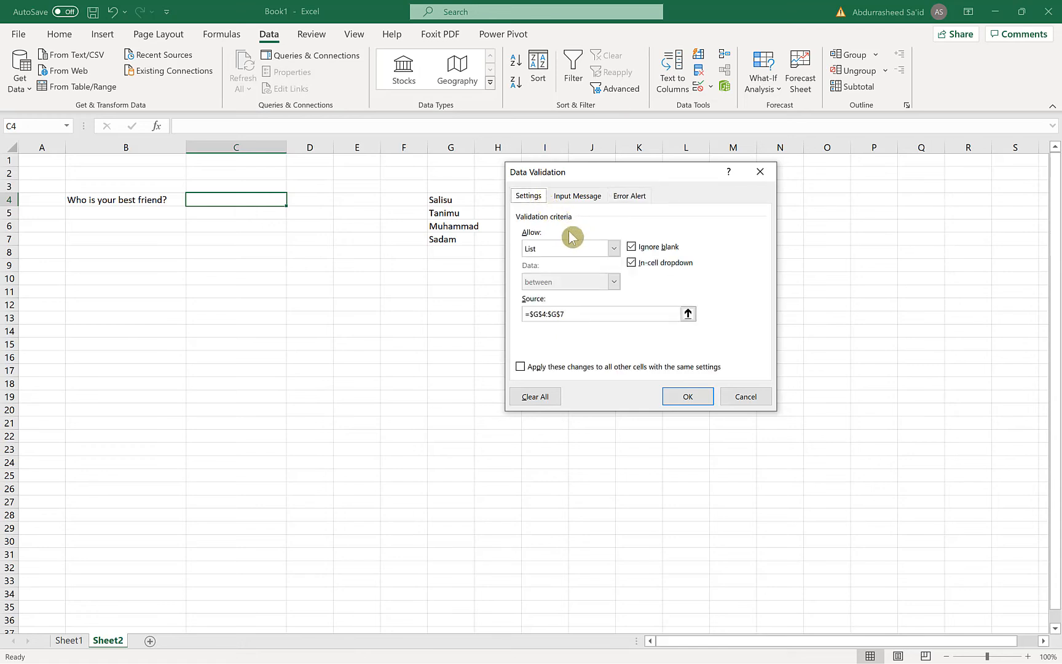
left_click(578, 195)
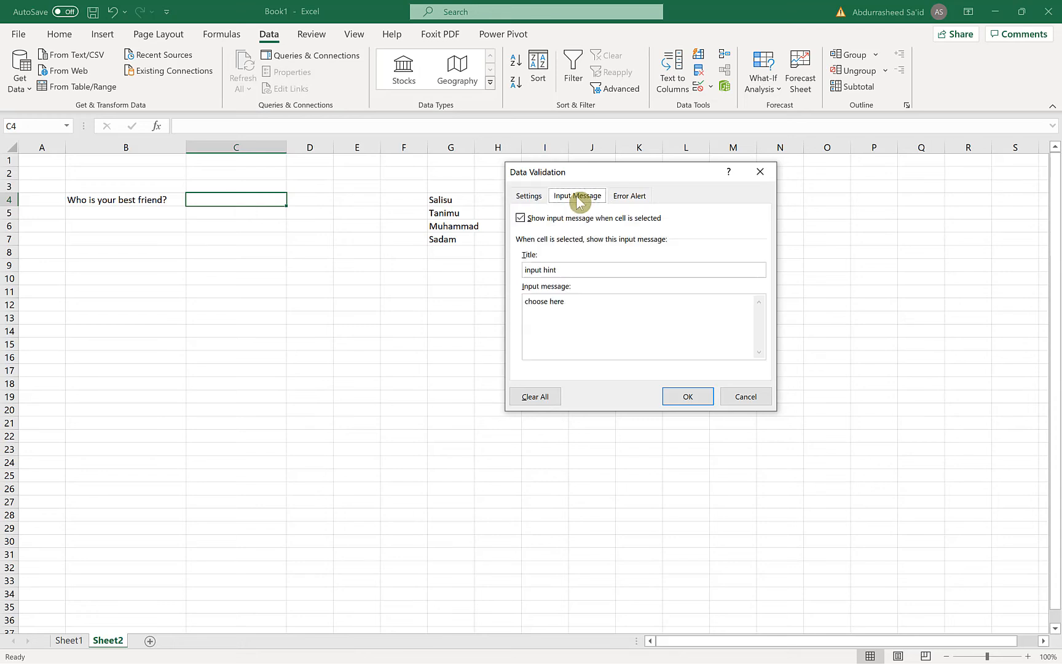
left_click(629, 195)
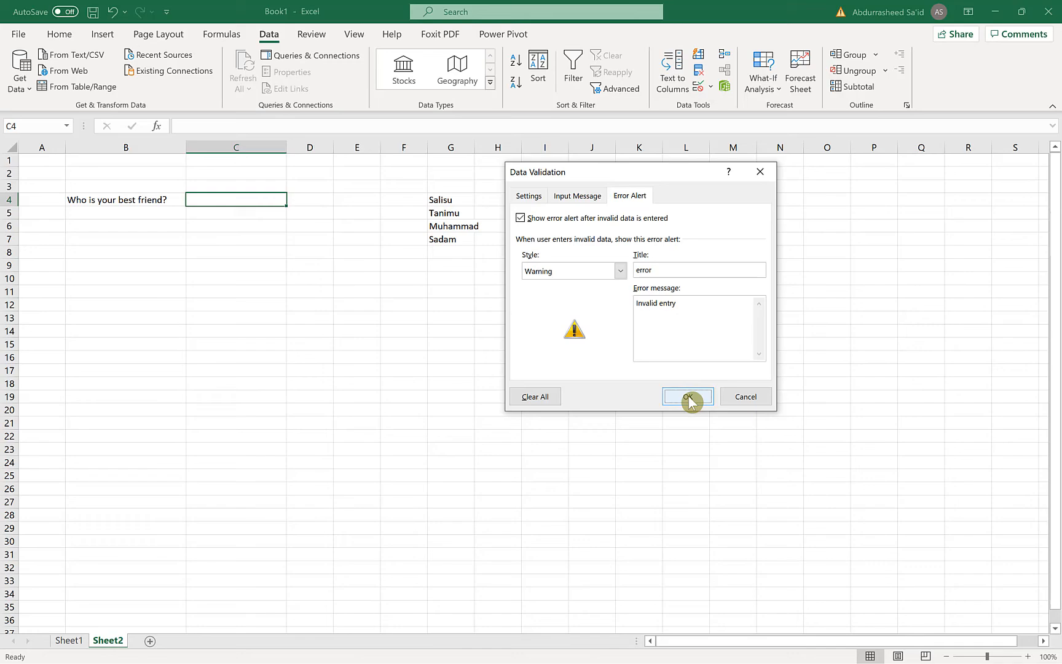
left_click(687, 396)
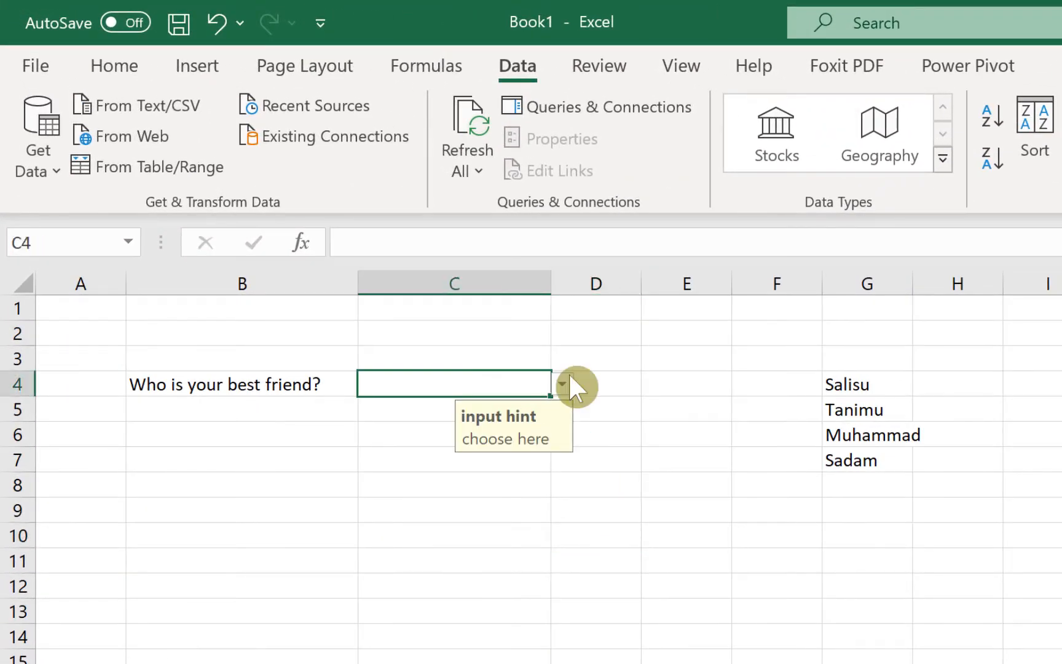
mouse_move(592, 373)
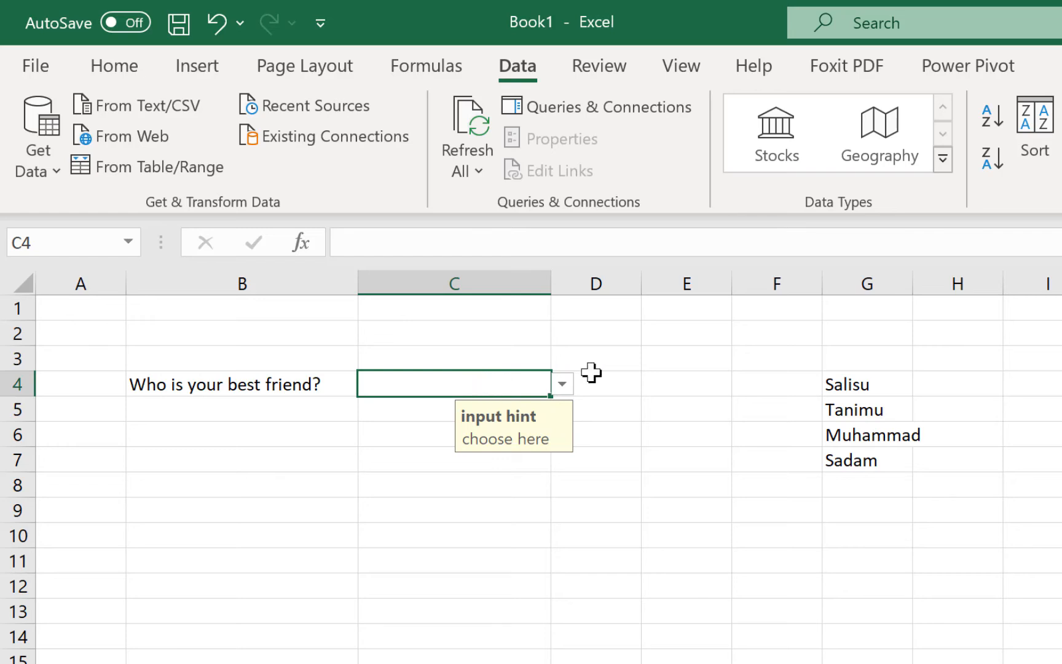
- Pick Tanimu from C4's drop-down, then change it to Muhammad
left_click(562, 384)
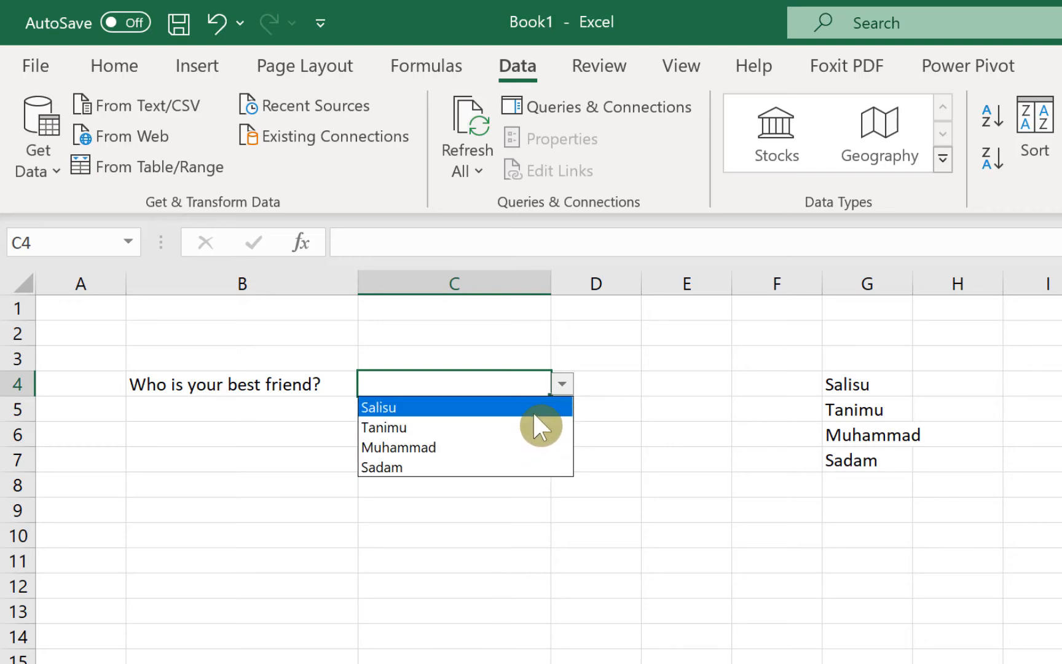
mouse_move(527, 426)
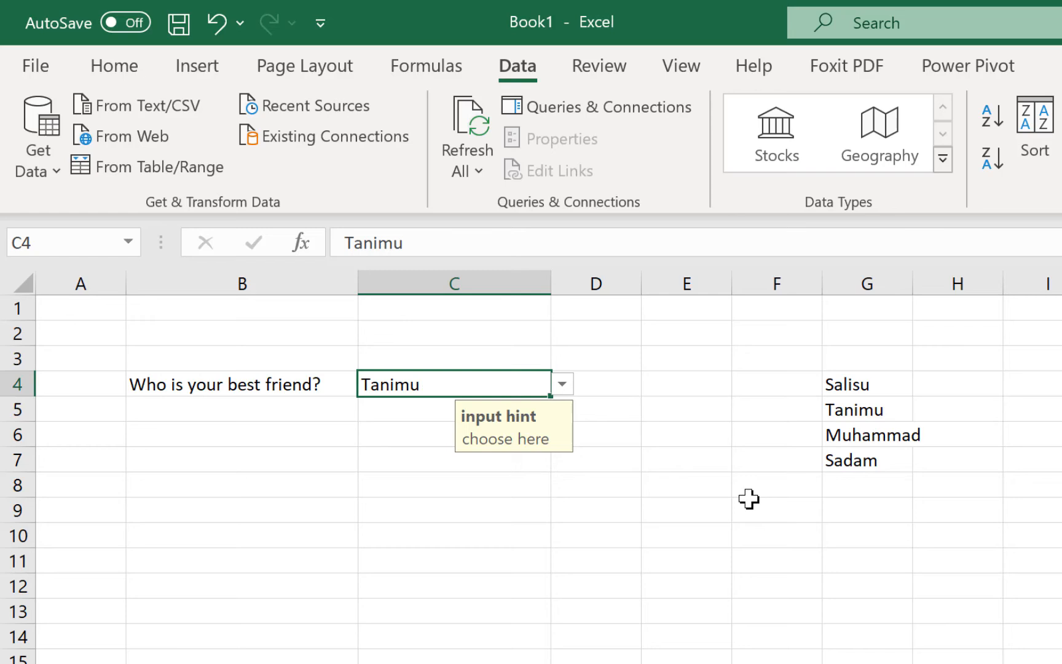
left_click(561, 383)
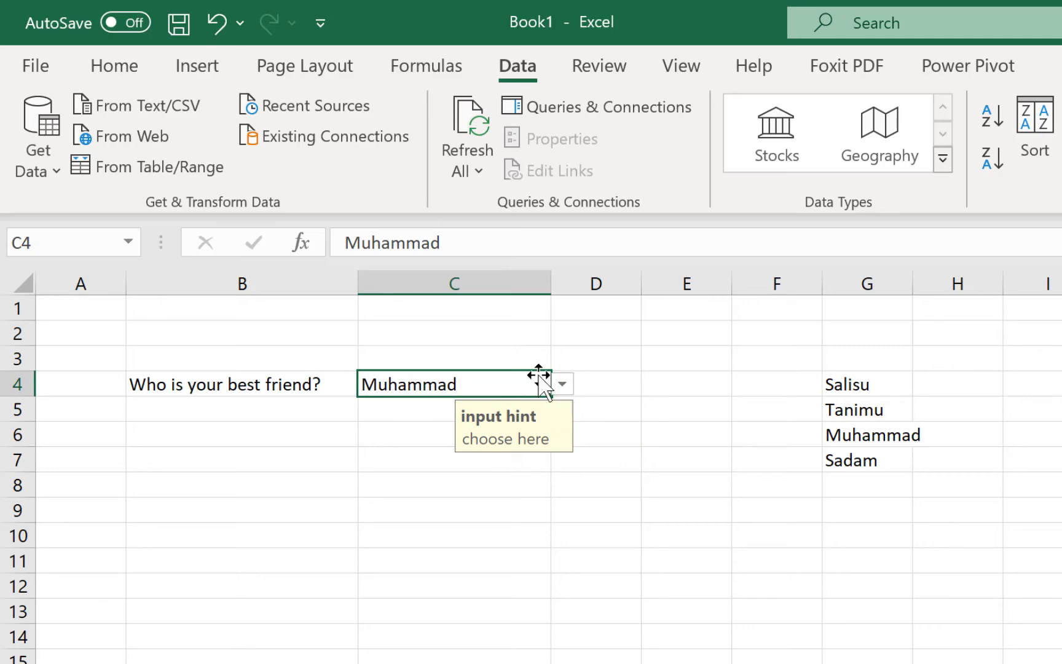
mouse_move(542, 386)
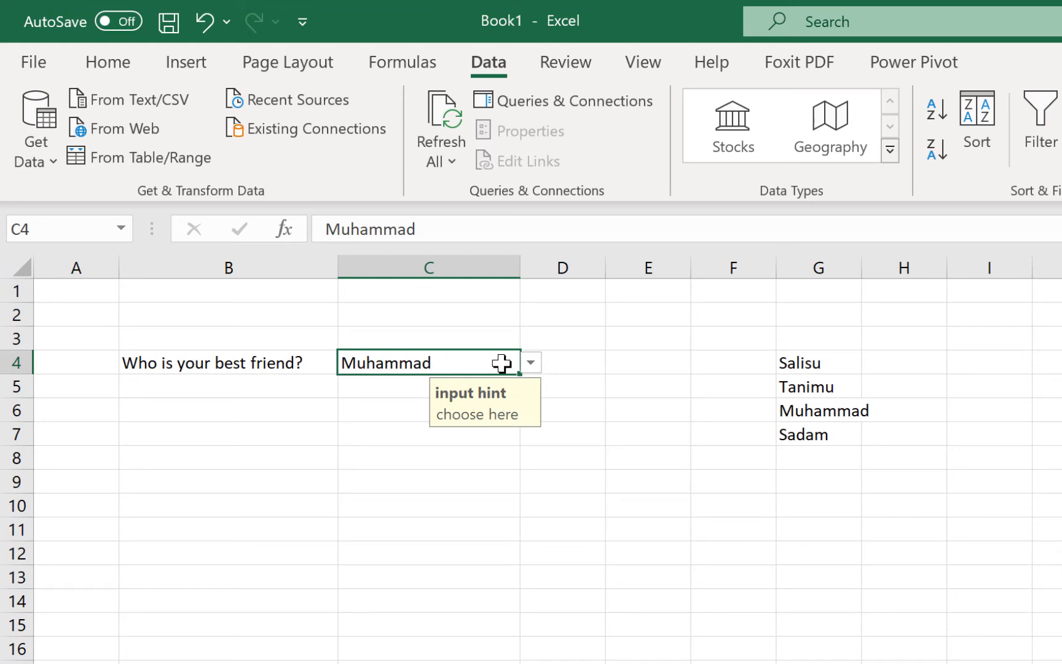
mouse_move(522, 397)
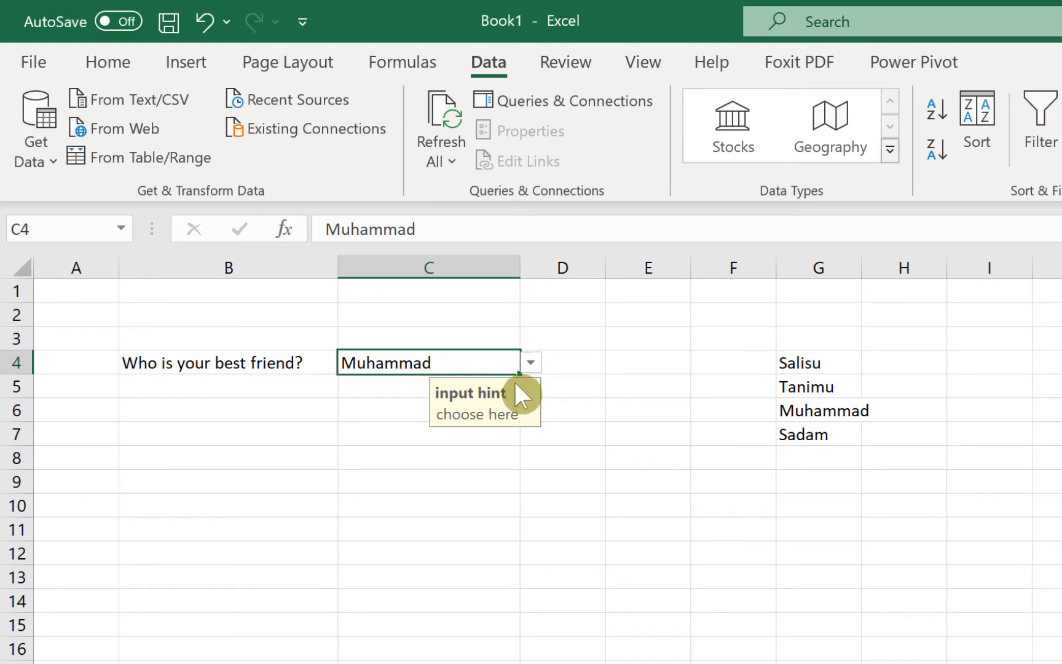
mouse_move(527, 384)
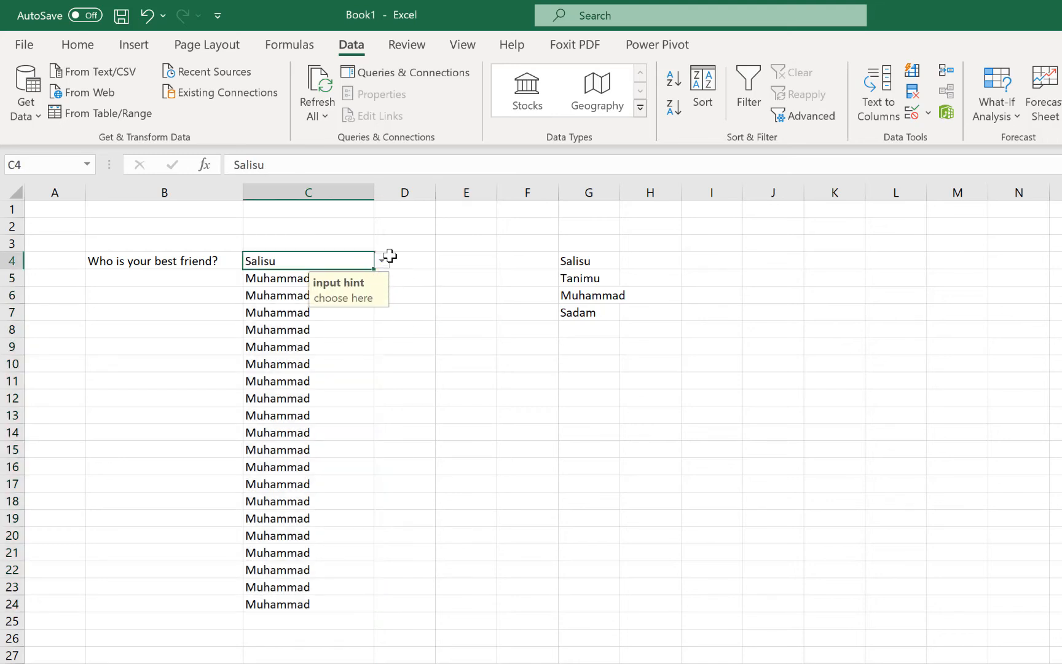
- Open C4's friend drop-down and close it with Salisu selected
left_click(381, 260)
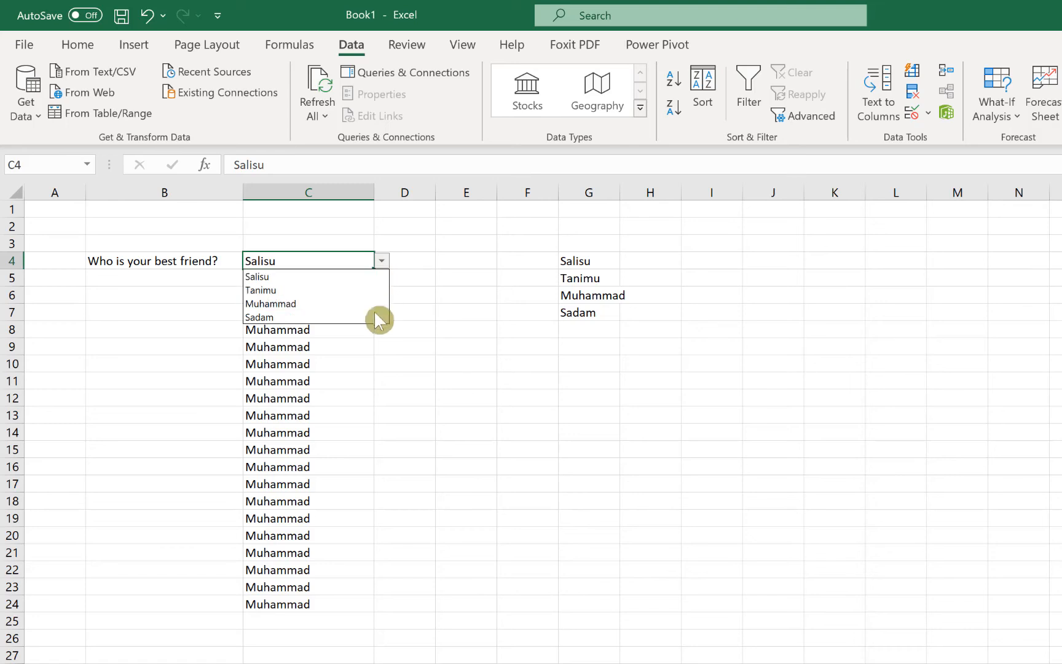
left_click(404, 261)
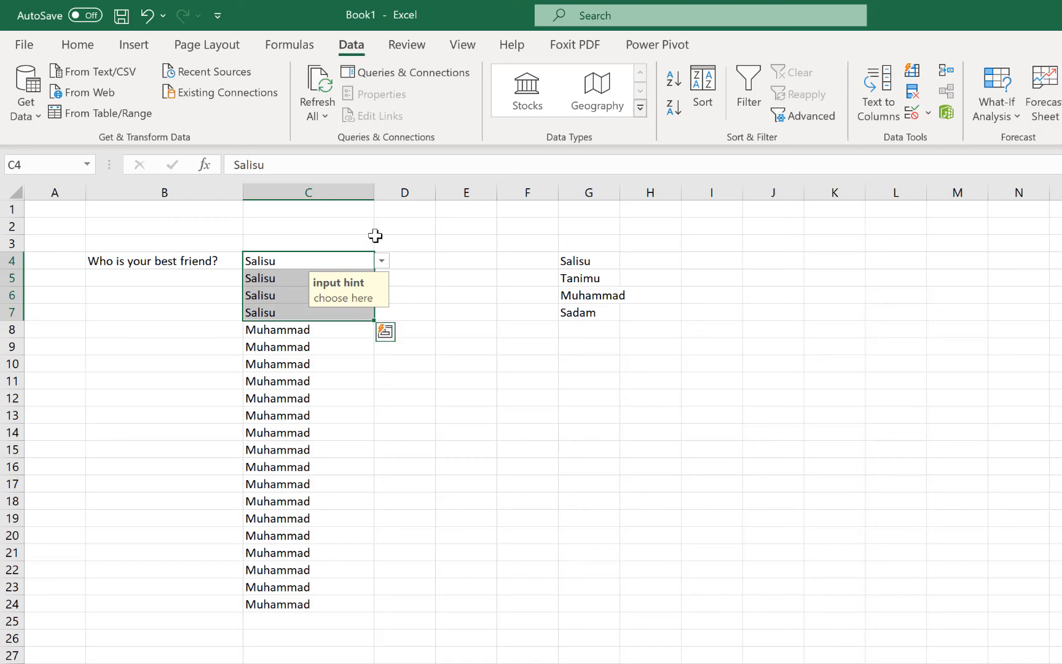
- Clear the name from cell C4
left_click(465, 294)
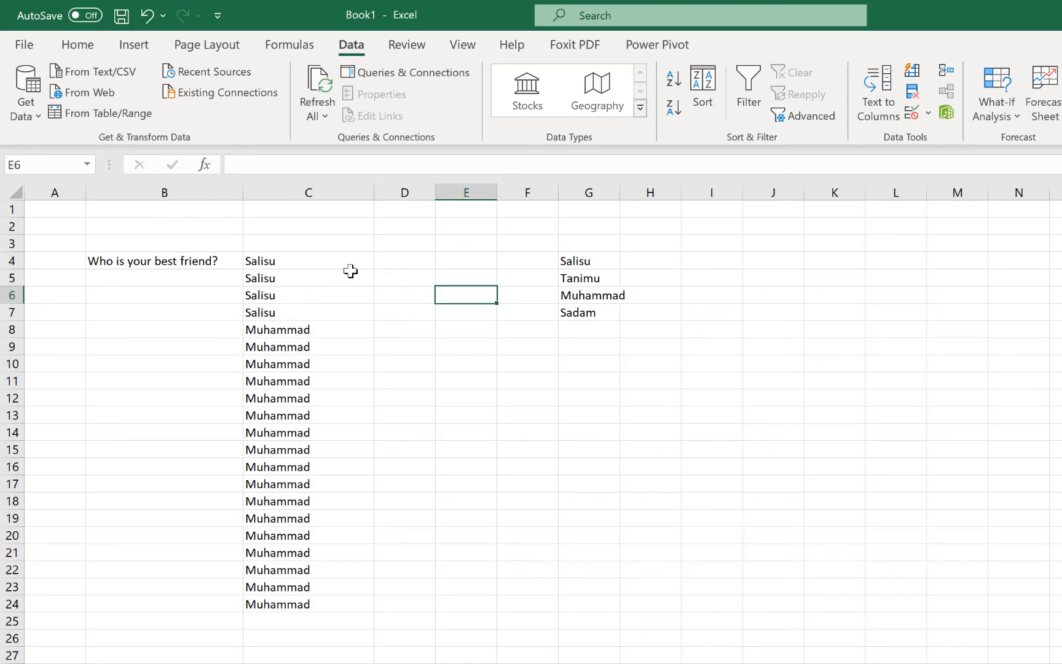
left_click(308, 261)
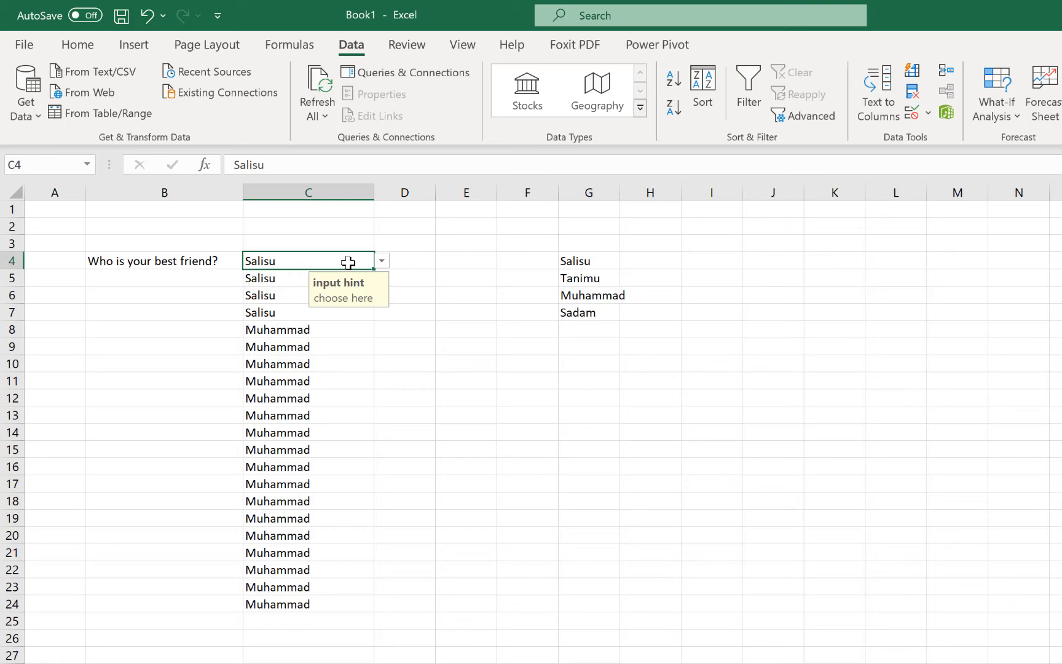
key("Delete")
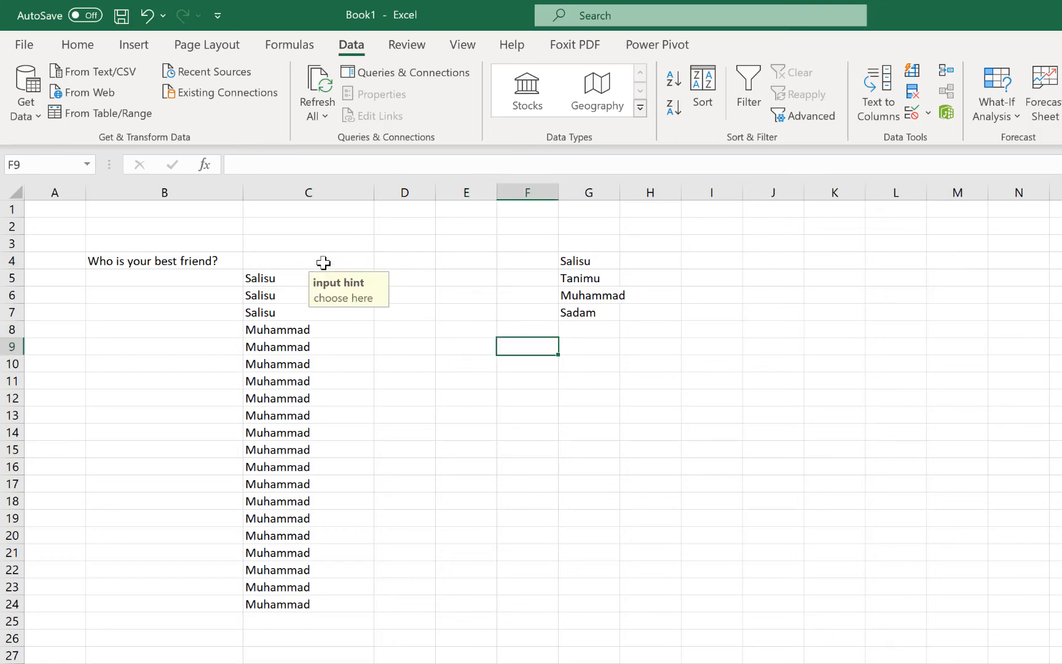
- Clear the remaining names from C5 down to C24
left_click(307, 260)
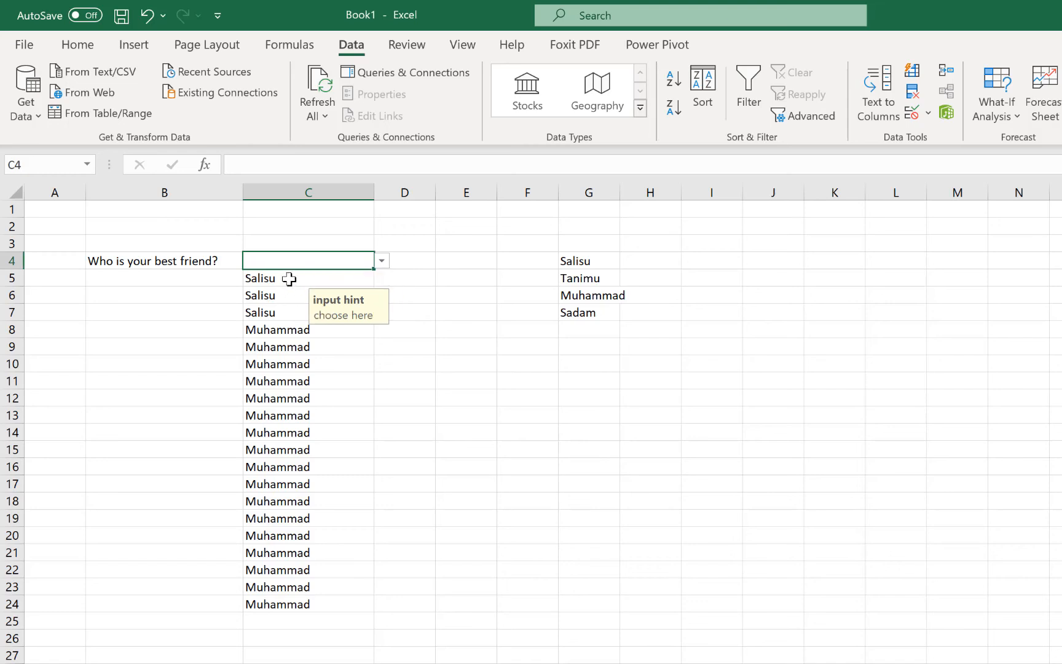
left_click(526, 346)
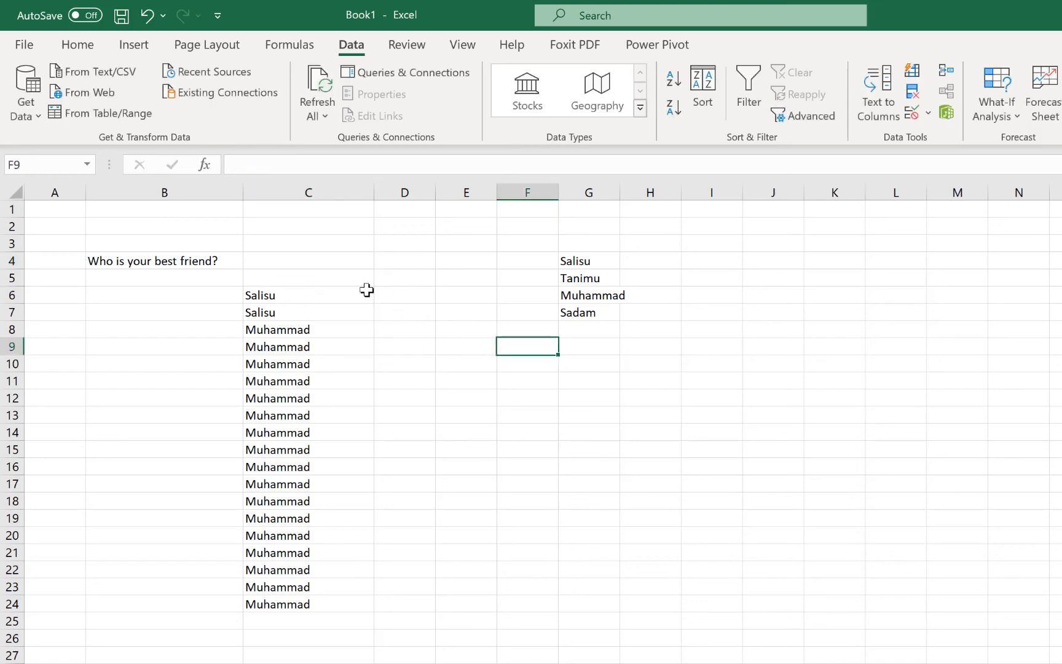
left_click(308, 277)
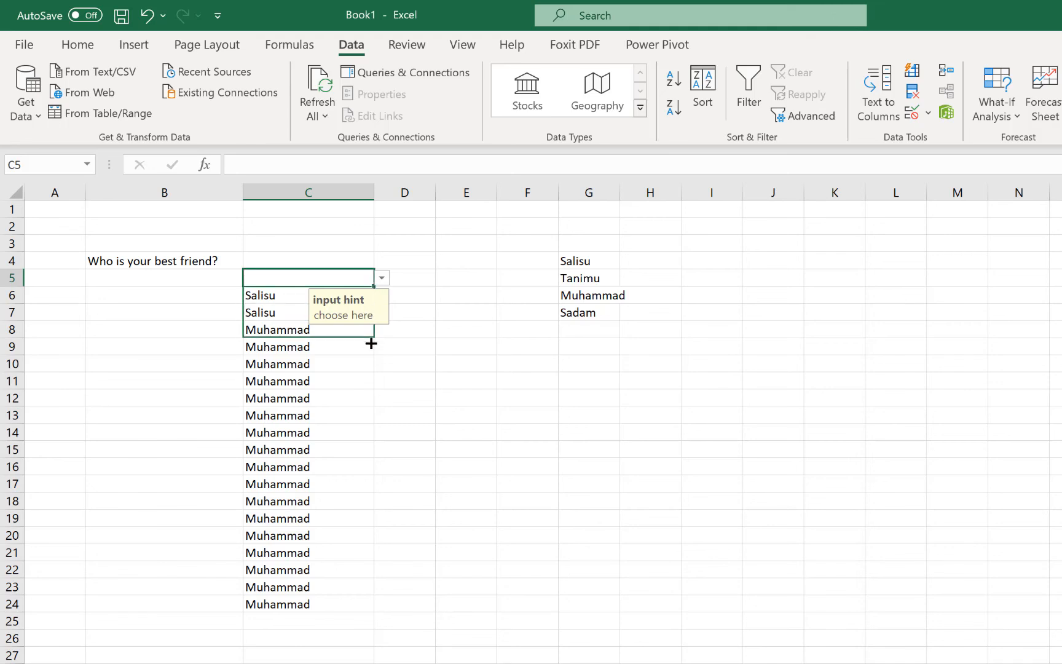
left_click_drag(370, 343, 356, 551)
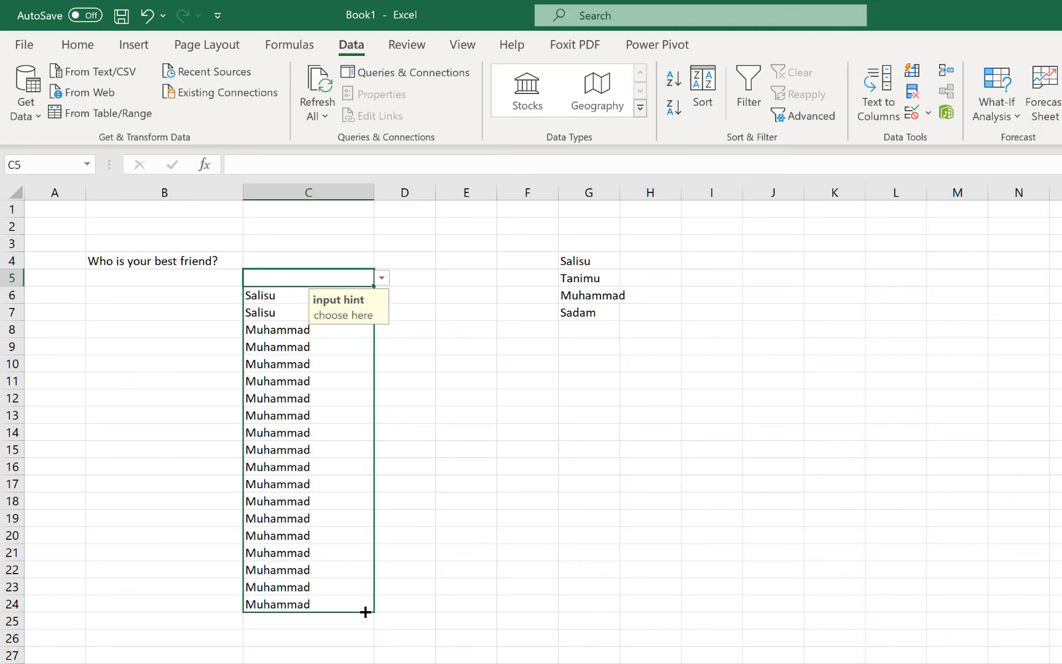
left_click(527, 483)
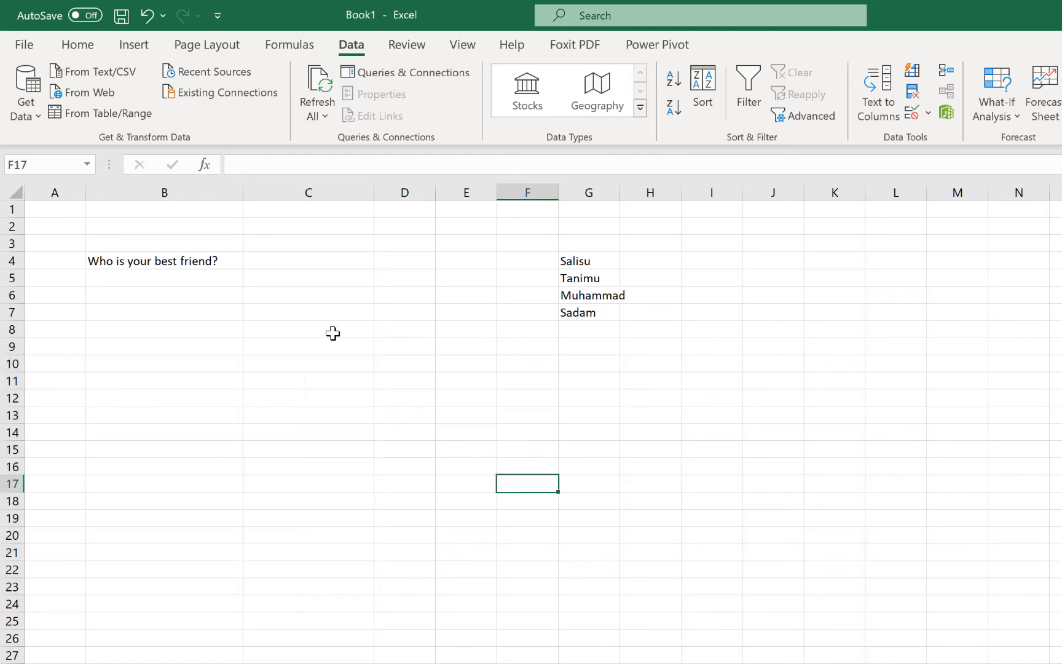
left_click(383, 312)
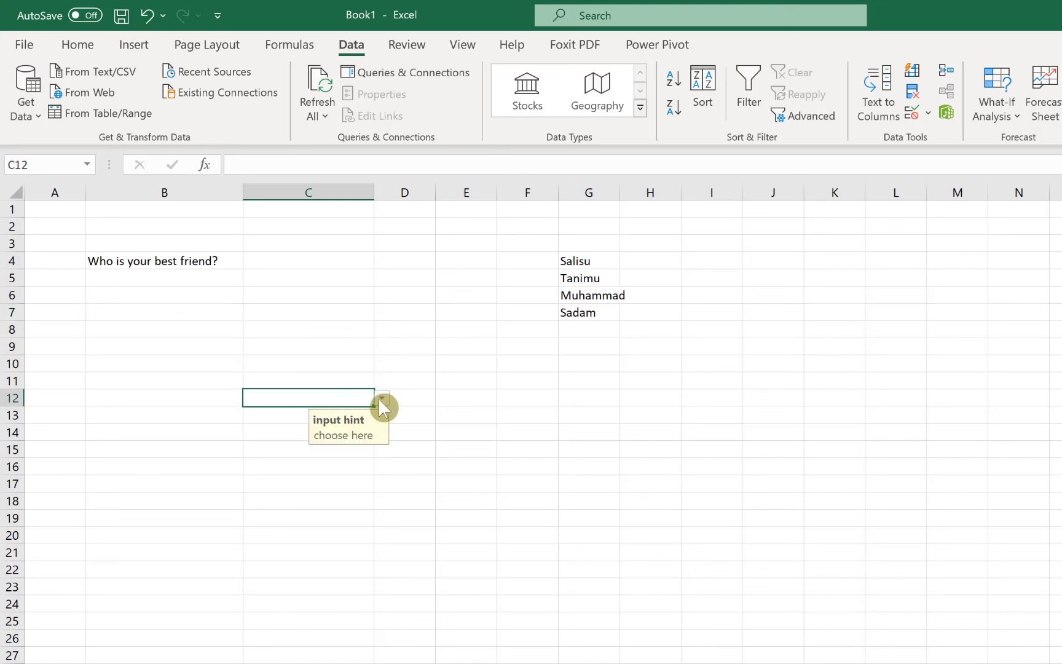
- Pick Sadam from C12's four-name friend drop-down
left_click(381, 397)
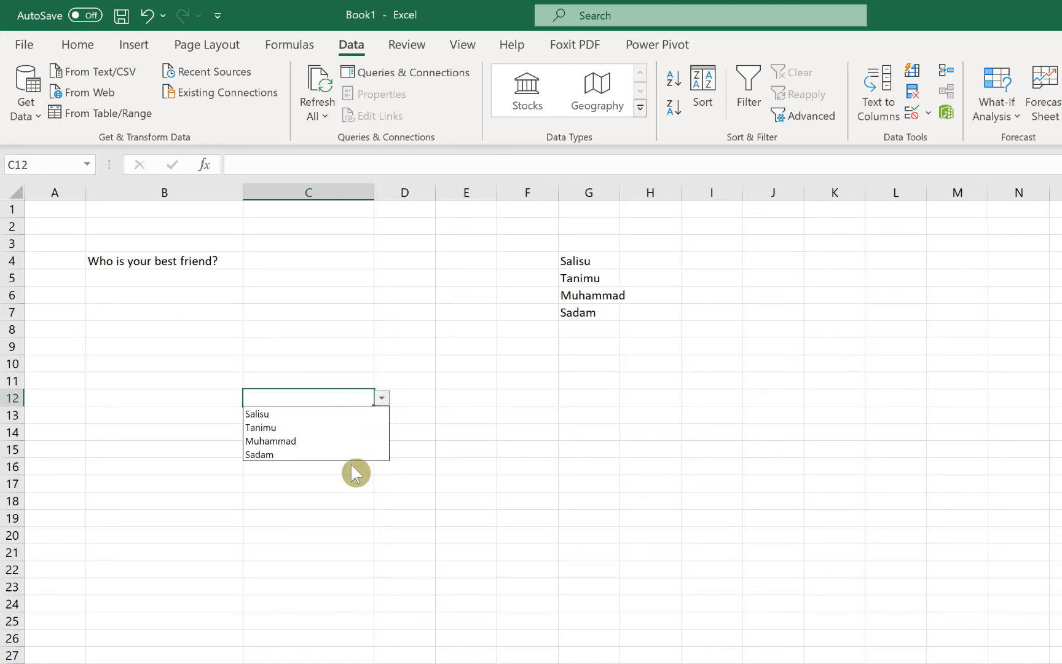
left_click(259, 454)
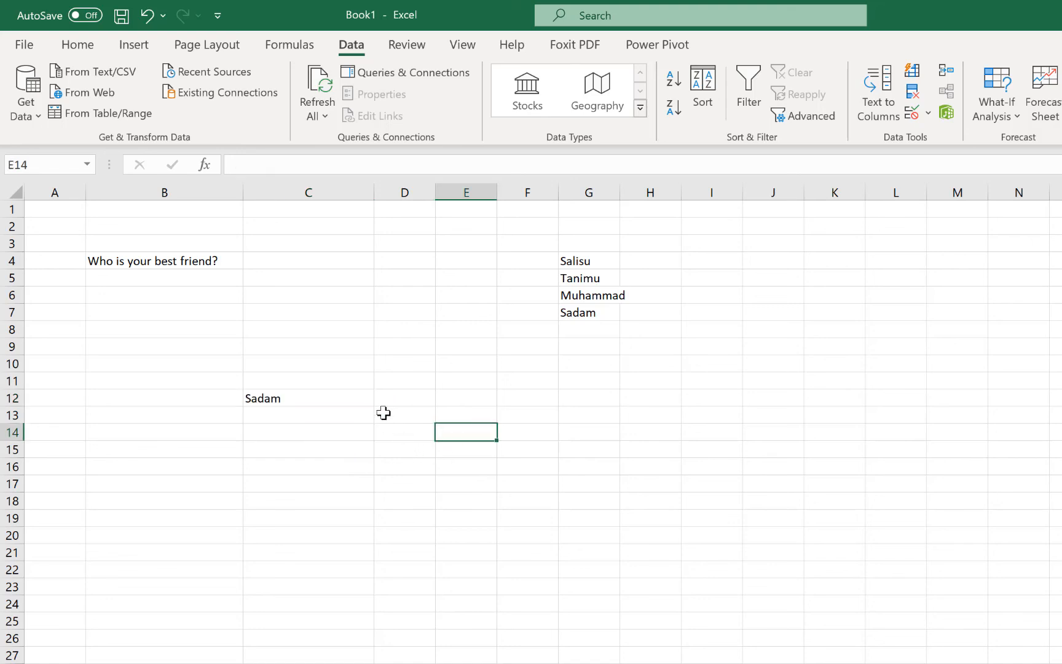
mouse_move(352, 367)
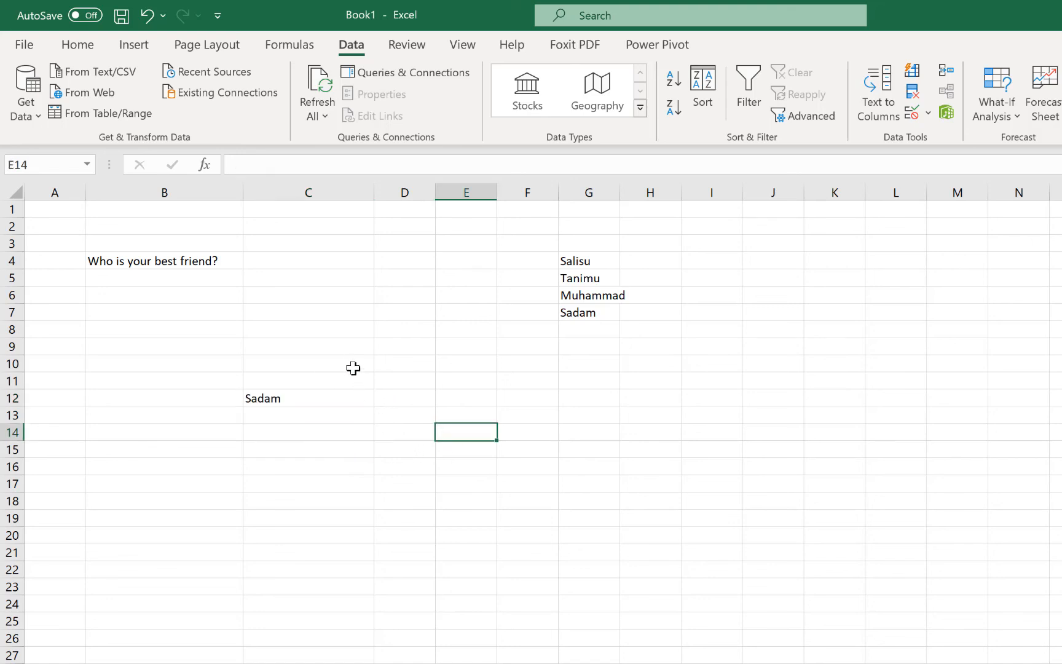
mouse_move(357, 260)
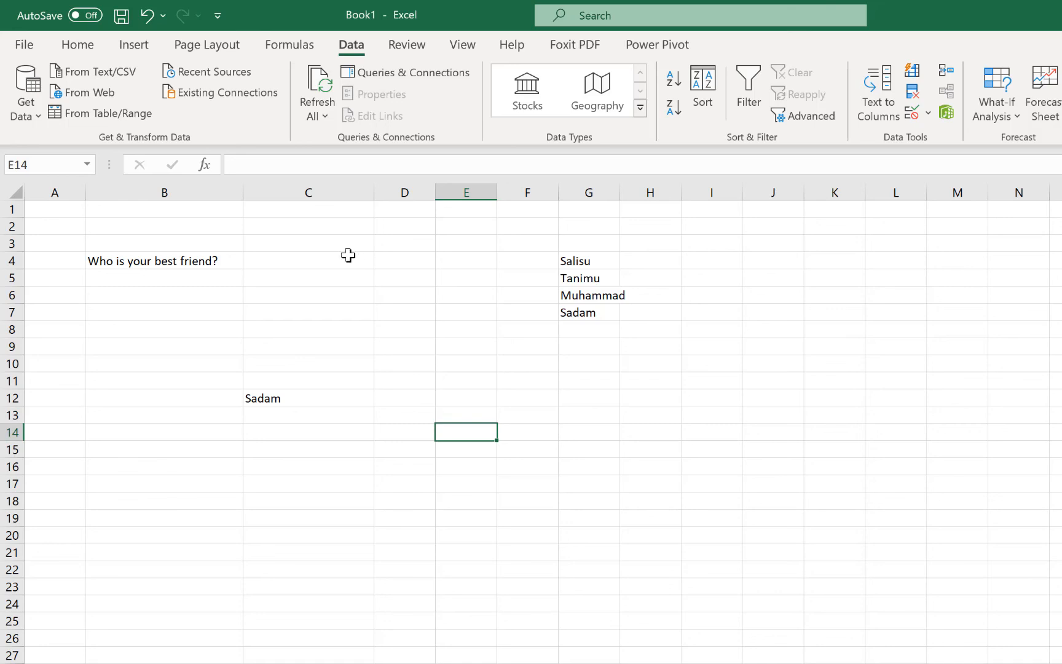
mouse_move(327, 260)
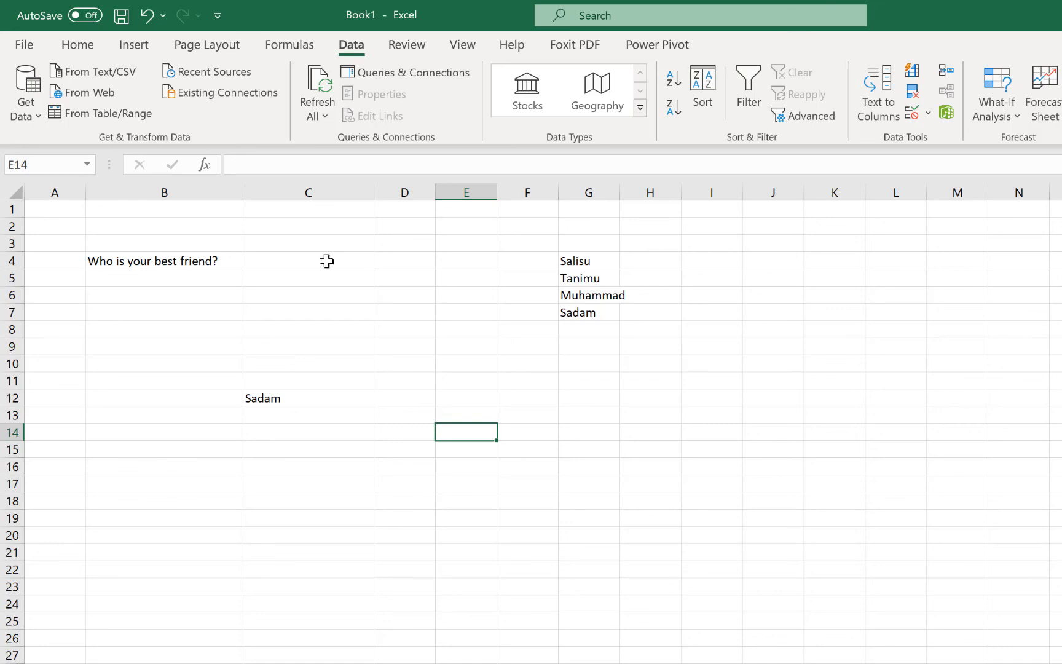